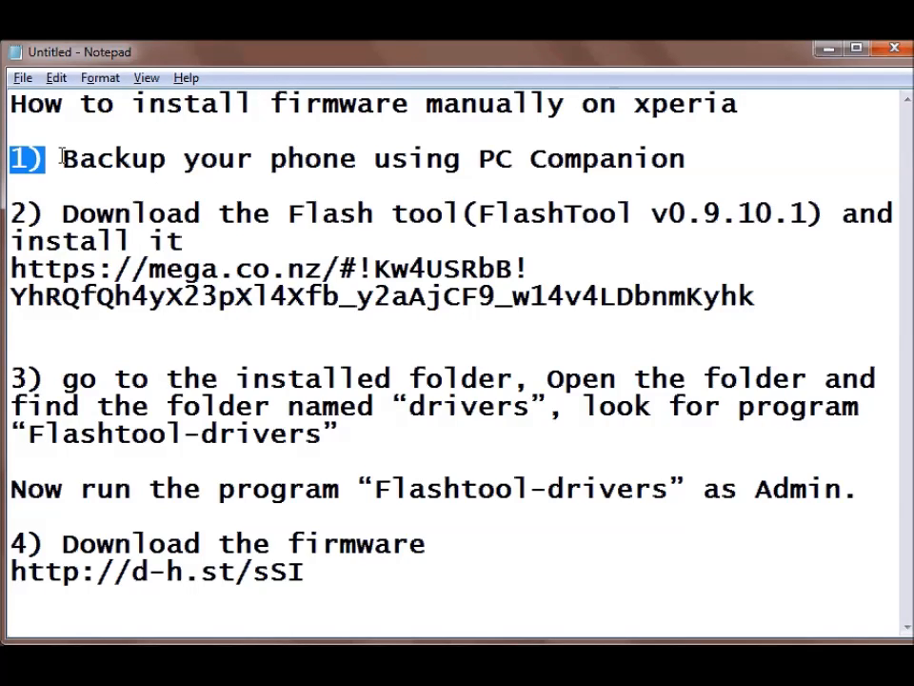
# Highlight the backup step and start a new phone backup in PC Companion's backup tool.
pyautogui.moveTo(61, 158); pyautogui.dragTo(682, 158)
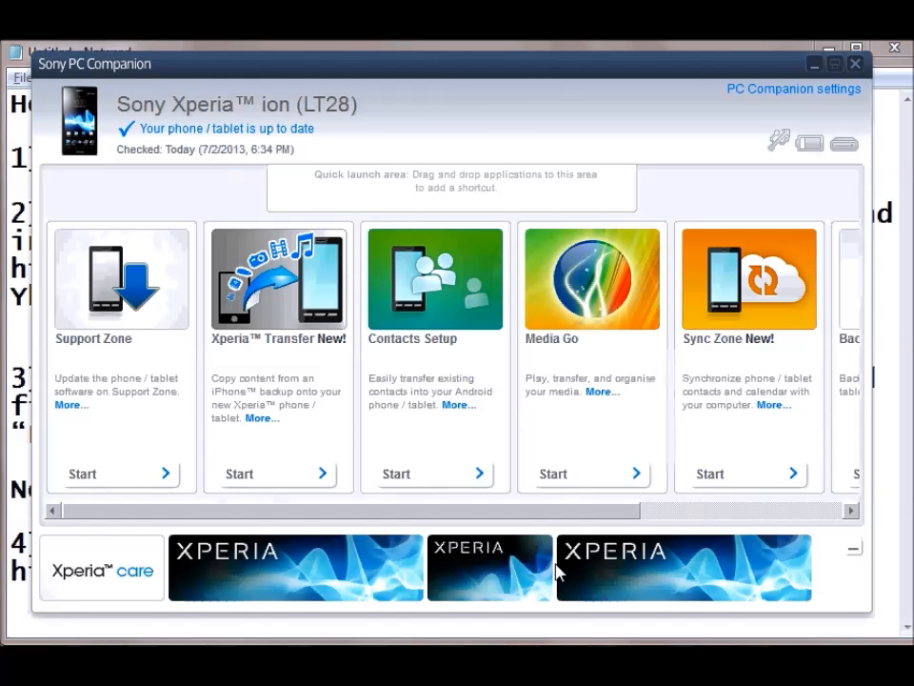
pyautogui.click(849, 510)
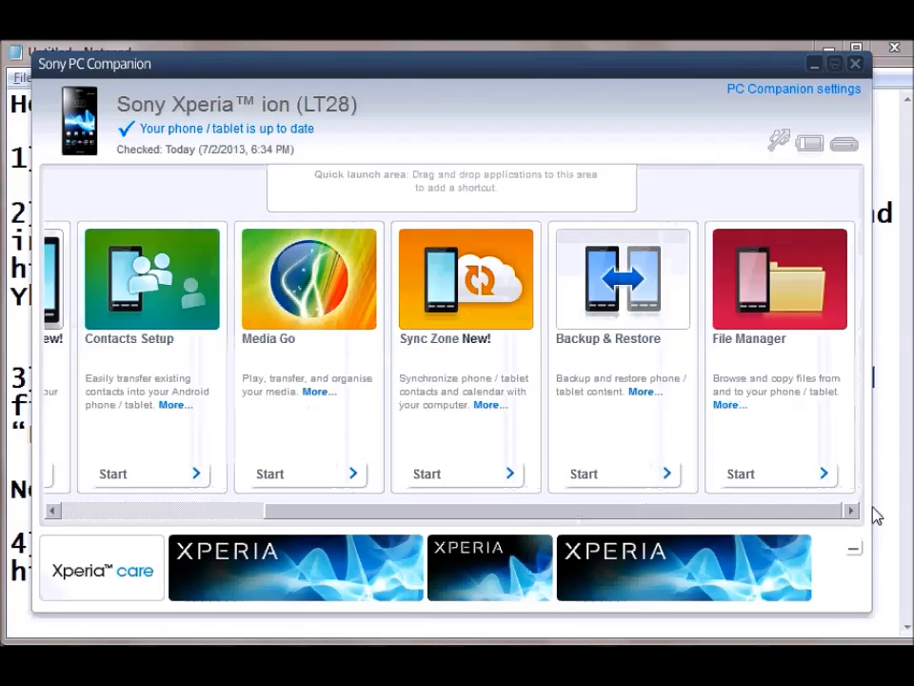
pyautogui.click(583, 472)
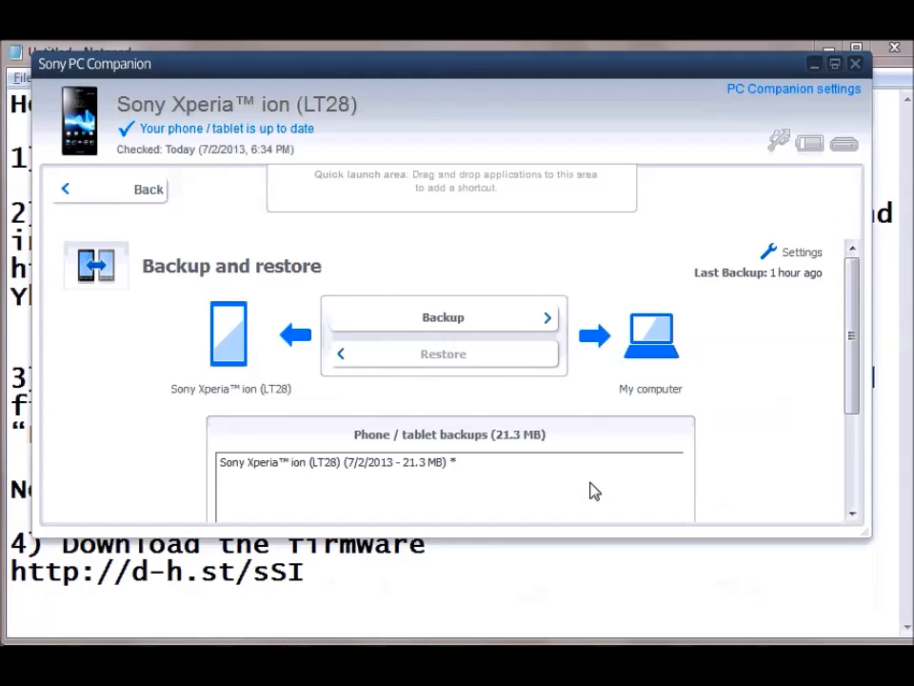
pyautogui.click(442, 316)
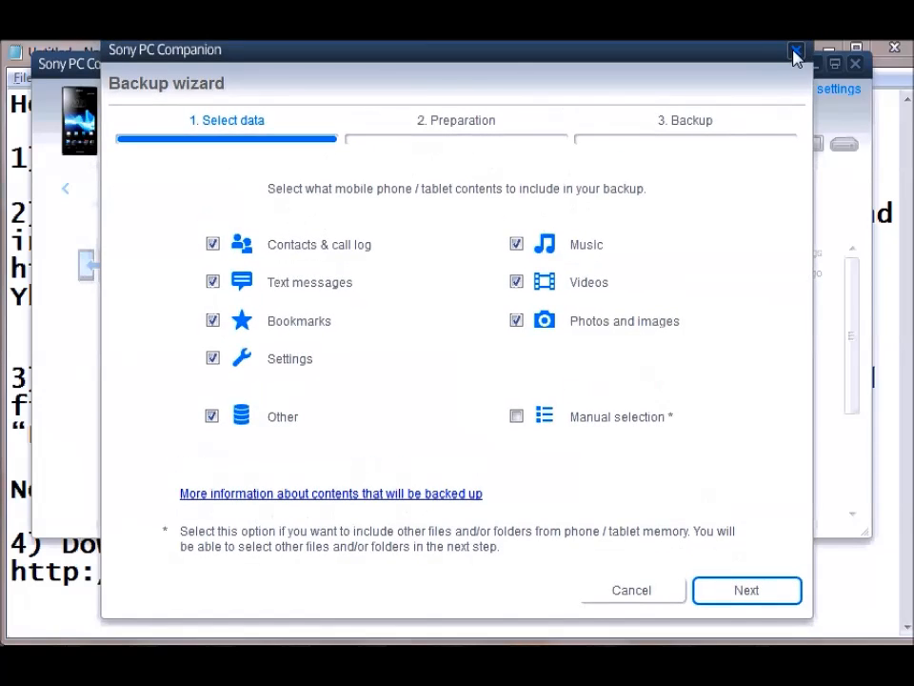
# Close PC Companion and highlight the Flashtool download step in the guide.
pyautogui.click(796, 50)
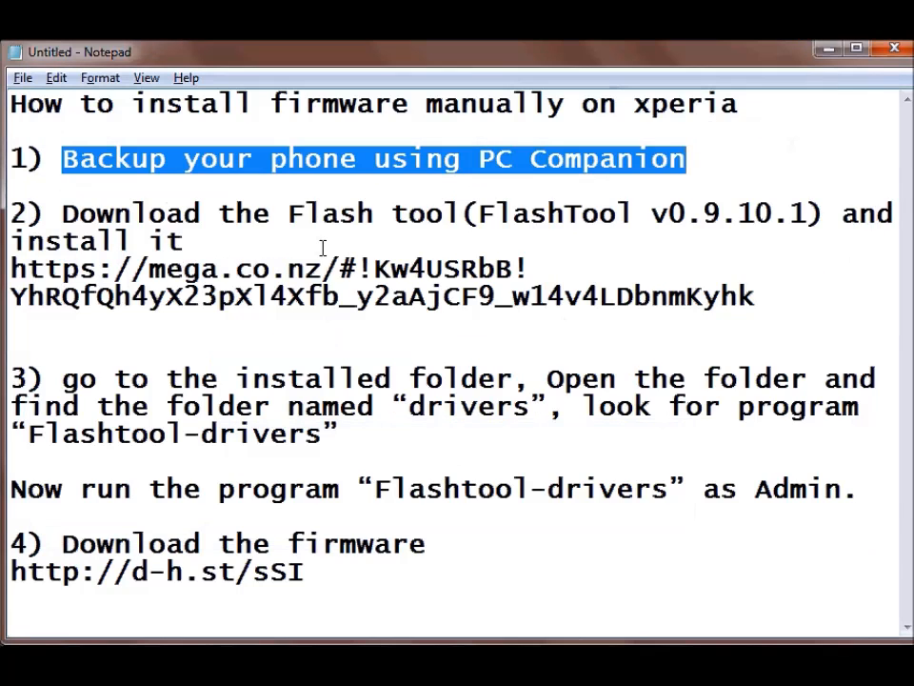
pyautogui.moveTo(61, 213); pyautogui.dragTo(636, 214)
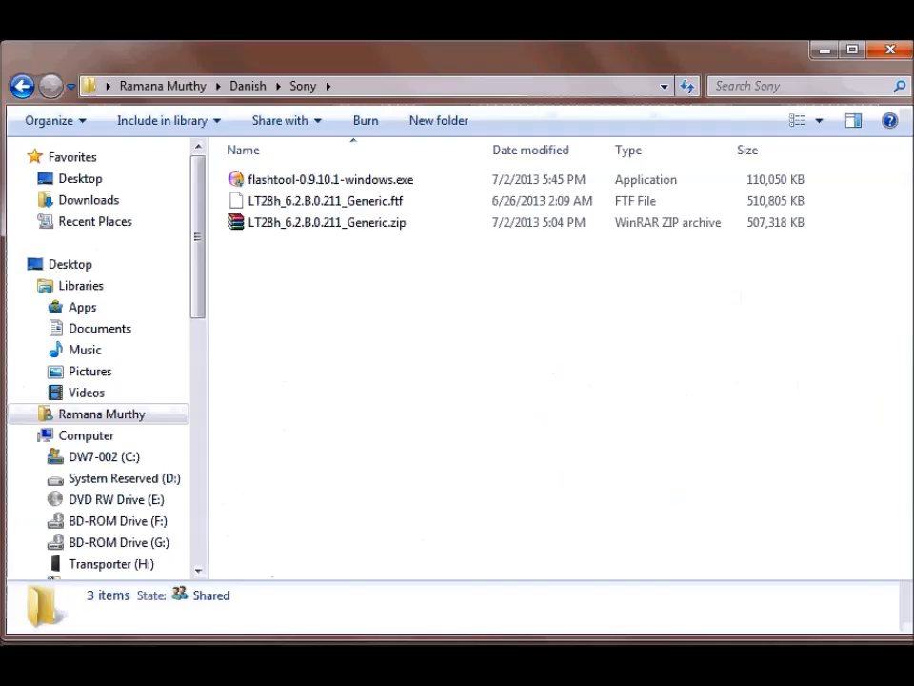
# Launch the flashtool-0.9.10.1-windows installer from the Sony downloads folder.
pyautogui.click(331, 179)
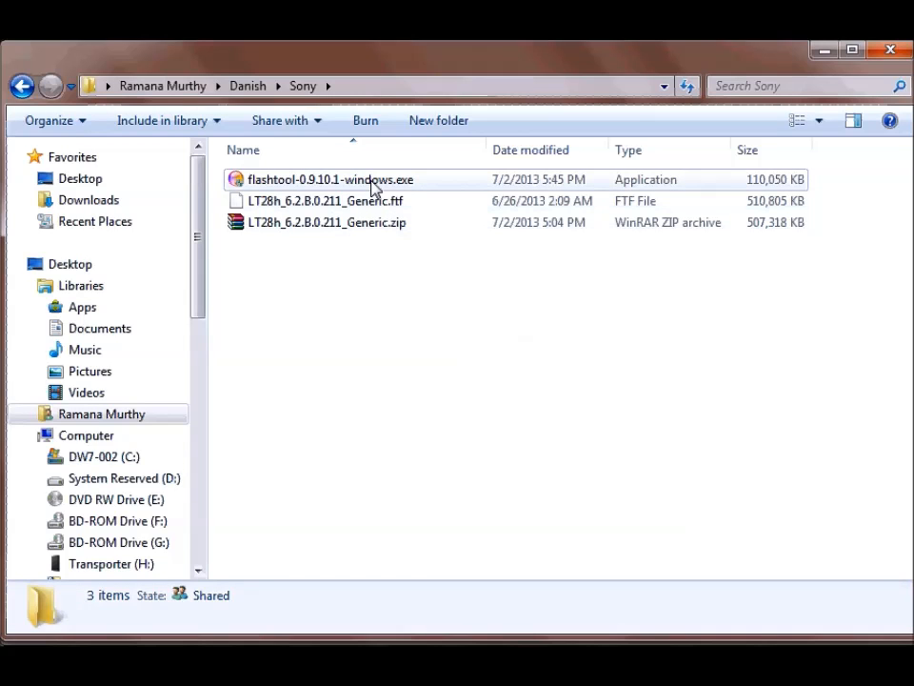
pyautogui.click(332, 180)
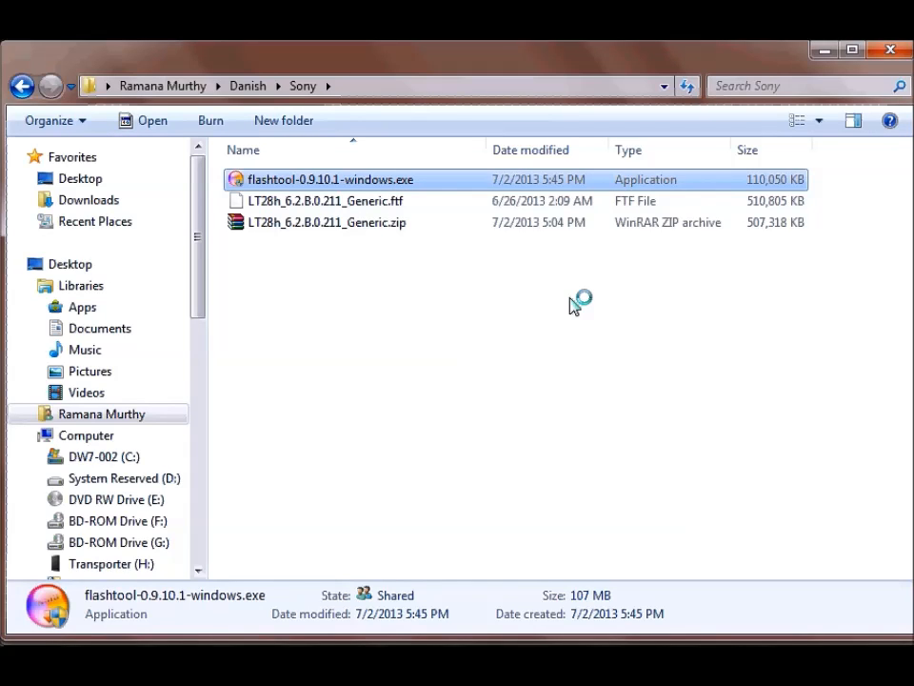
pyautogui.moveTo(779, 467)
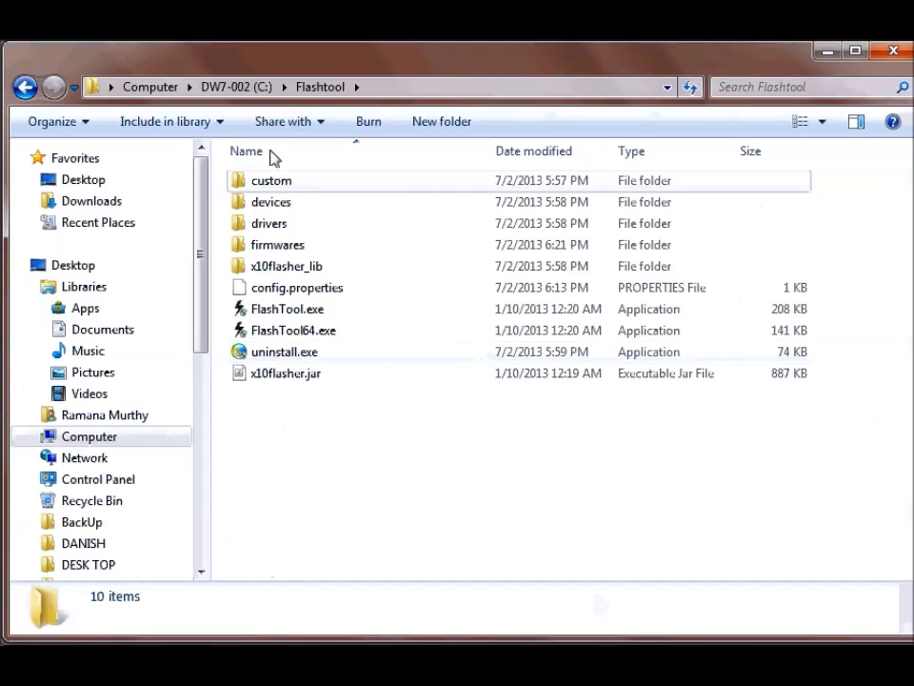
pyautogui.moveTo(25, 88)
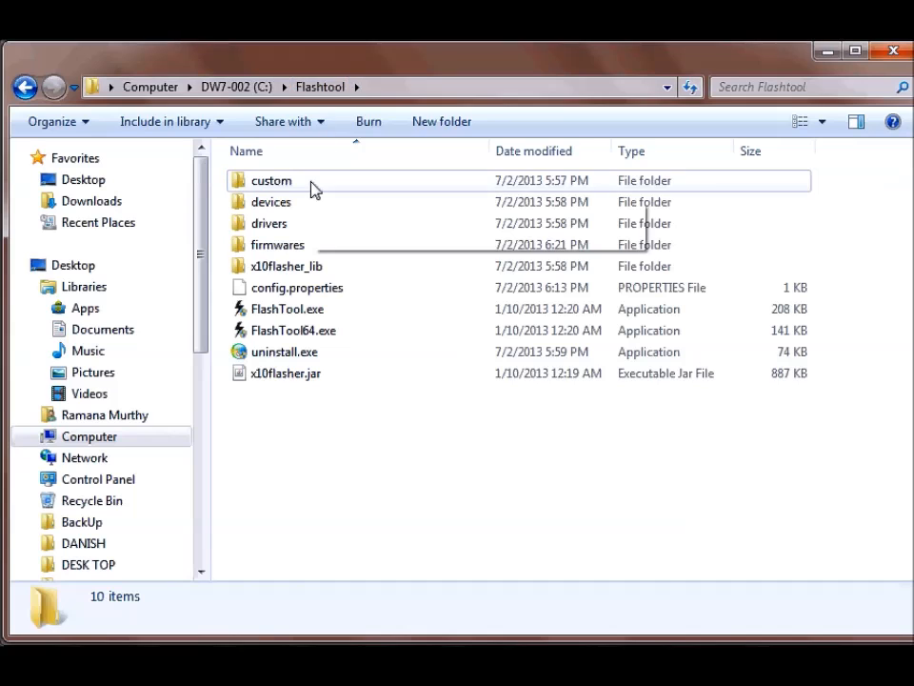
pyautogui.moveTo(271, 223)
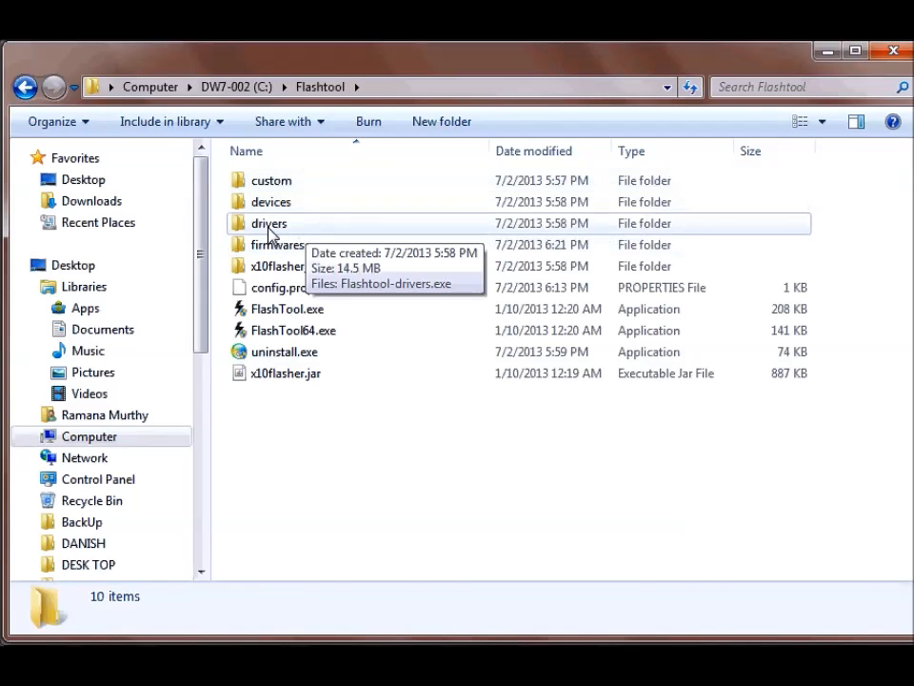
# Browse into C:\Flashtool\drivers and select Flashtool-drivers.exe.
pyautogui.doubleClick(268, 223)
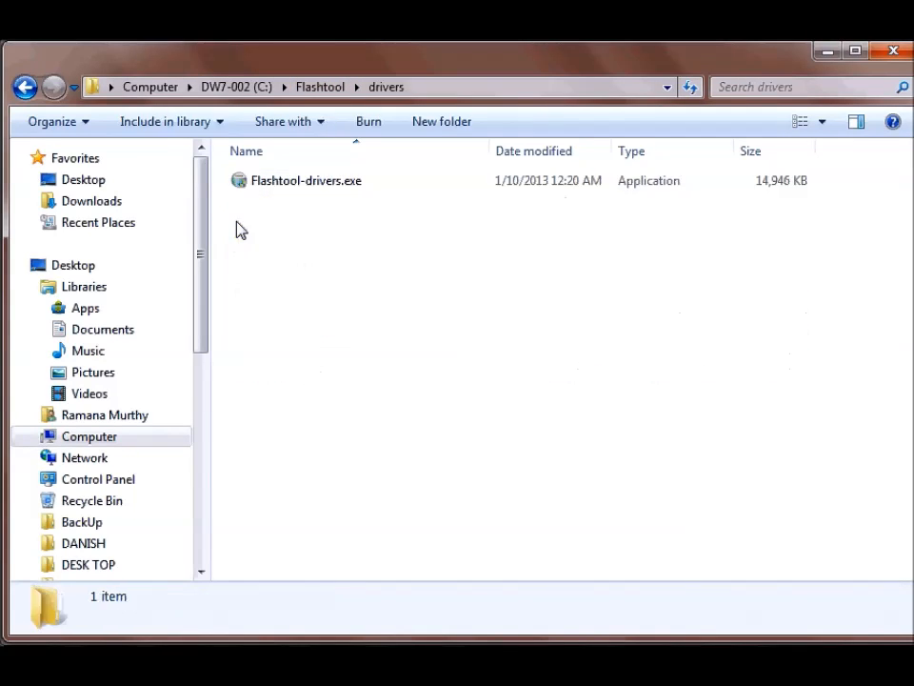
pyautogui.click(307, 179)
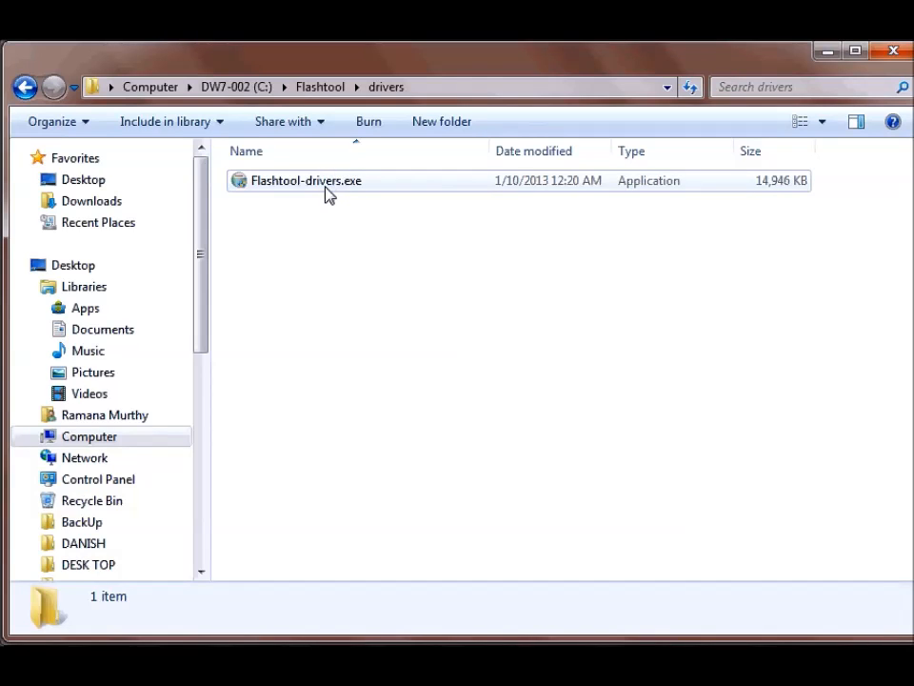
pyautogui.click(307, 179)
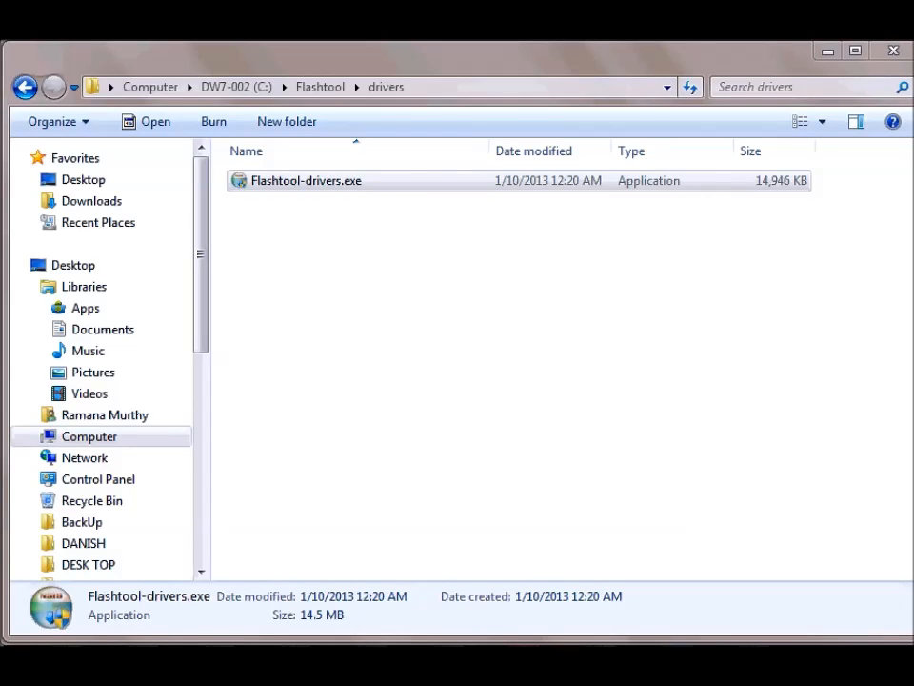
# Run Flashtool-drivers setup, tick Flashmode Drivers in the component list, then quit without installing.
pyautogui.doubleClick(305, 179)
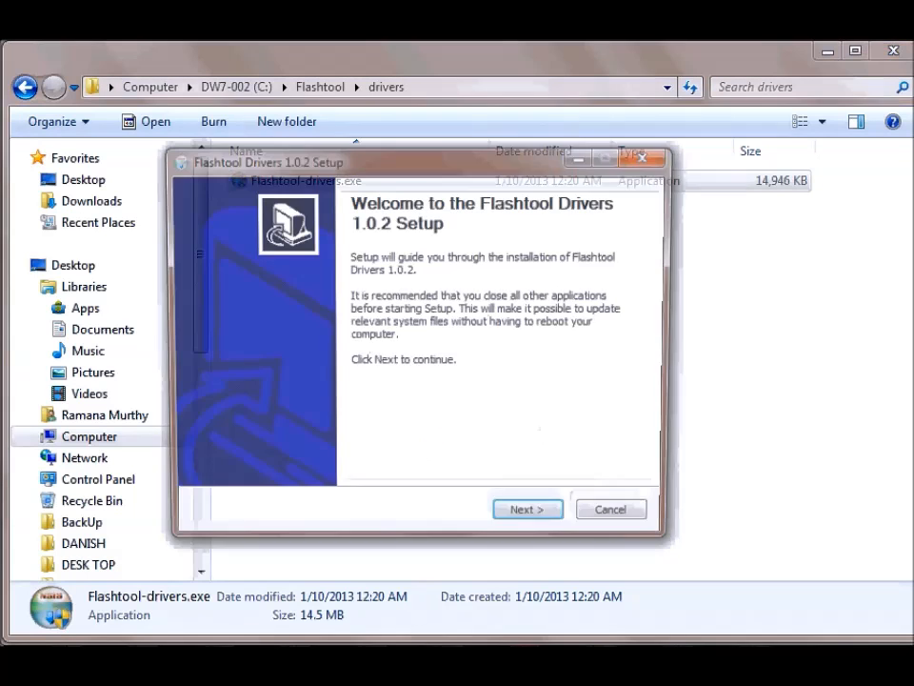
pyautogui.click(528, 509)
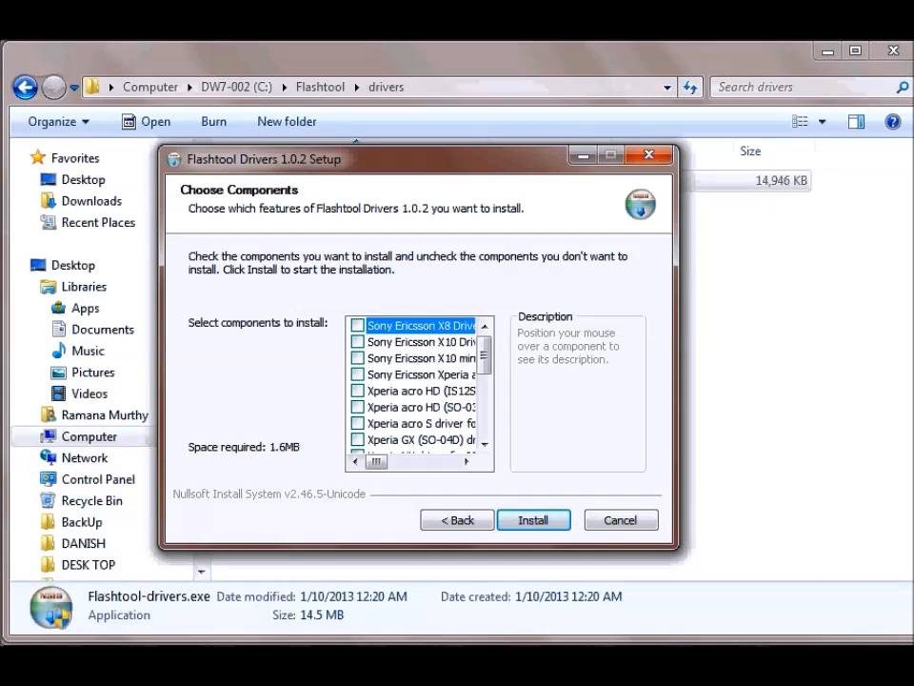
pyautogui.scroll(-3)
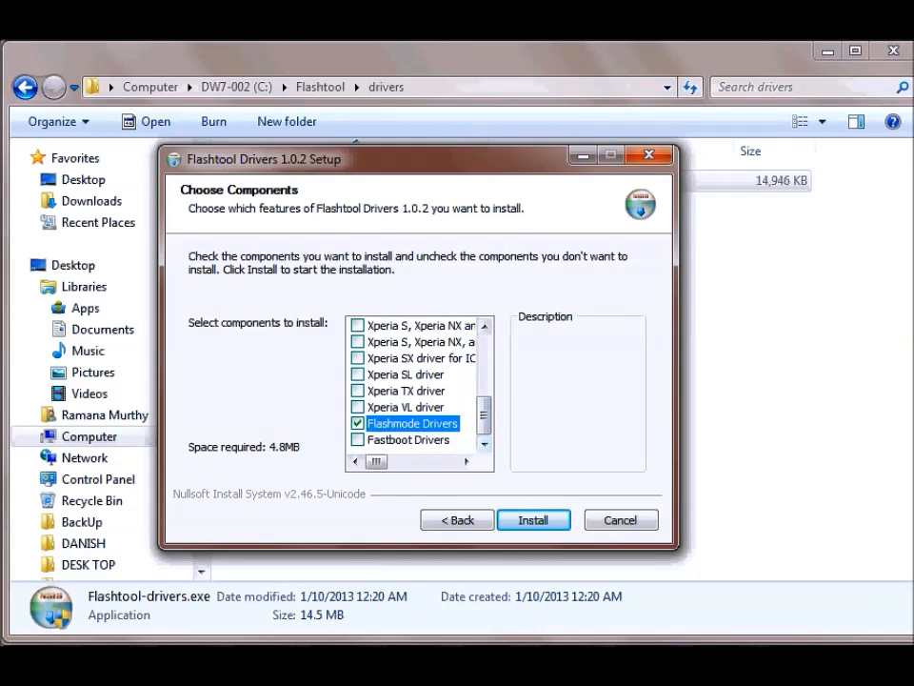
pyautogui.click(358, 438)
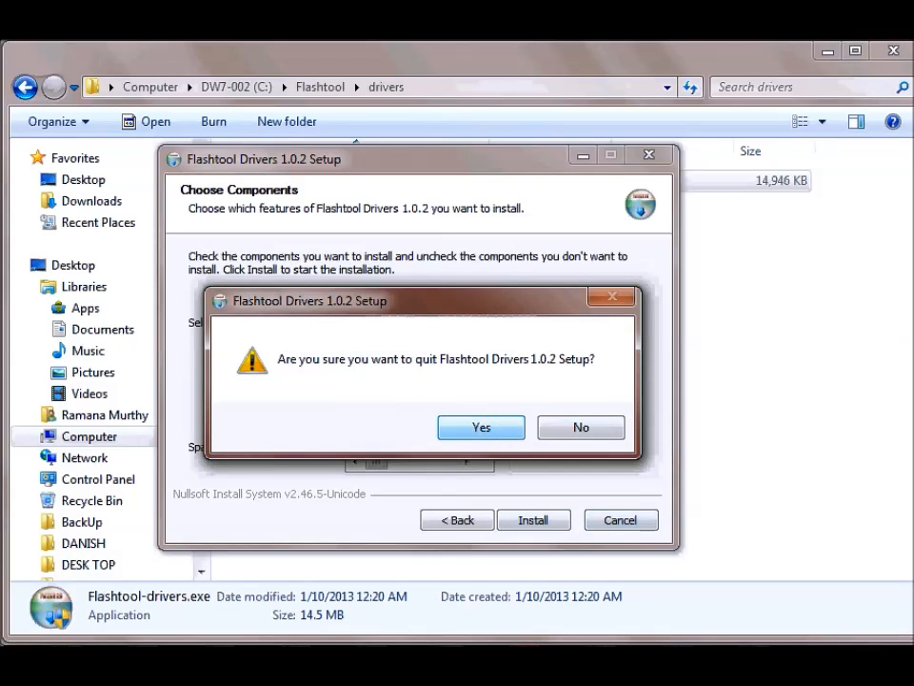
pyautogui.click(480, 427)
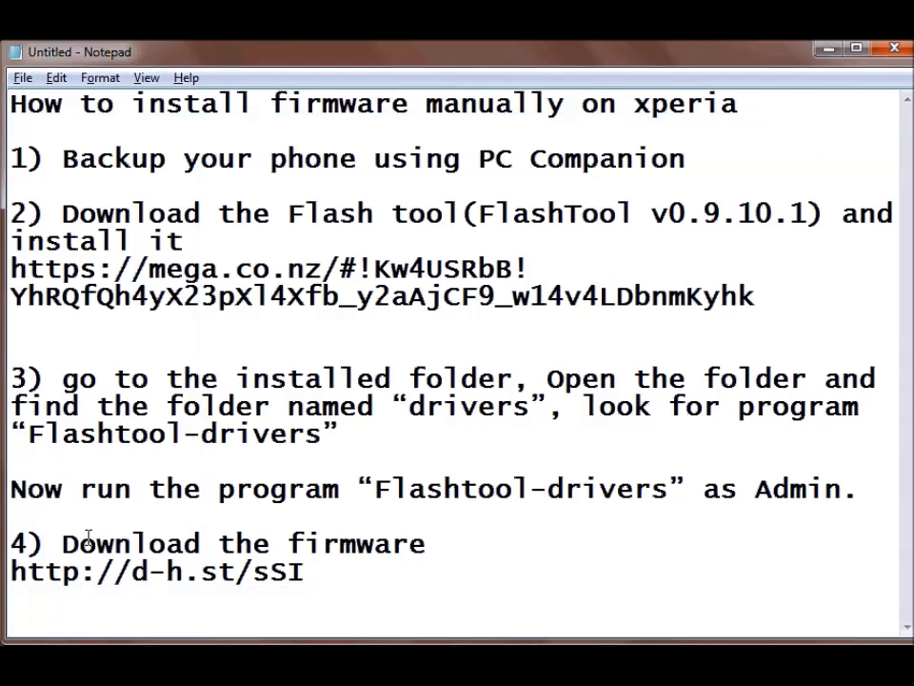
# Highlight the firmware download step in the guide.
pyautogui.moveTo(61, 545); pyautogui.dragTo(438, 545)
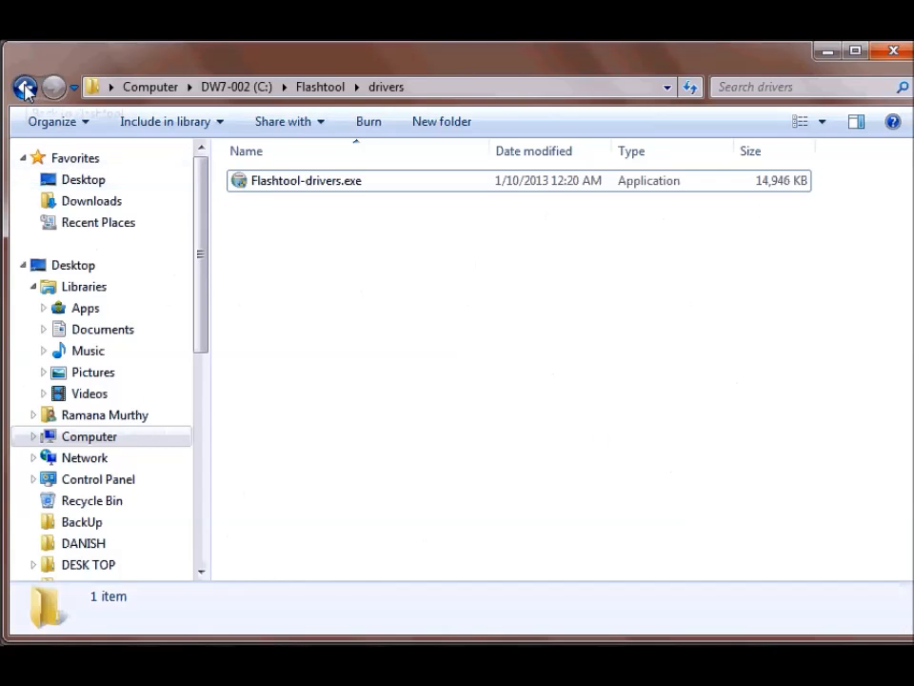
# Return to the downloads folder and look at the LT28h firmware zip's actions.
pyautogui.click(27, 87)
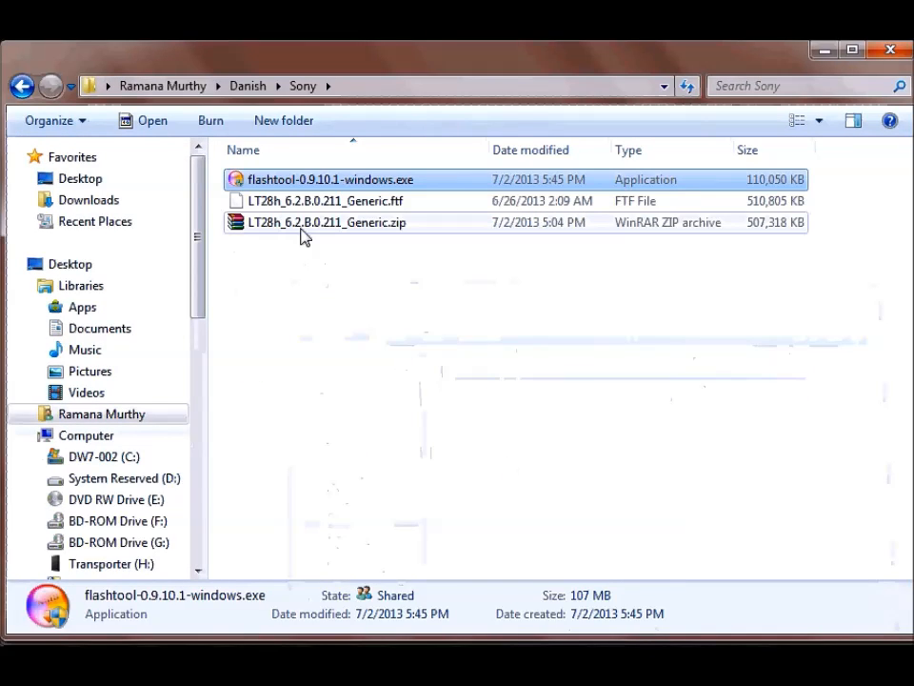
pyautogui.click(325, 221)
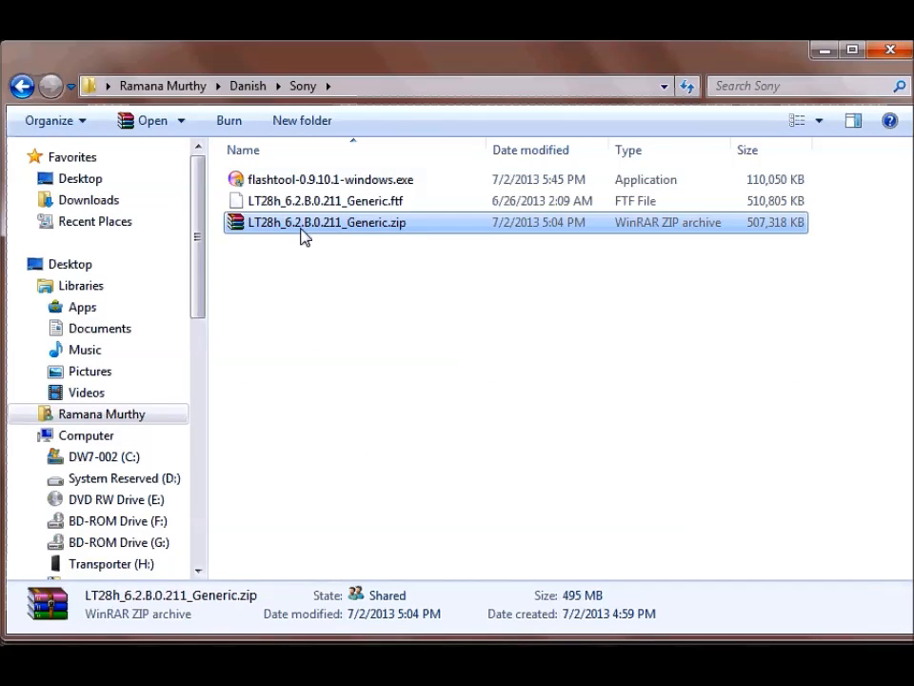
pyautogui.moveTo(351, 227)
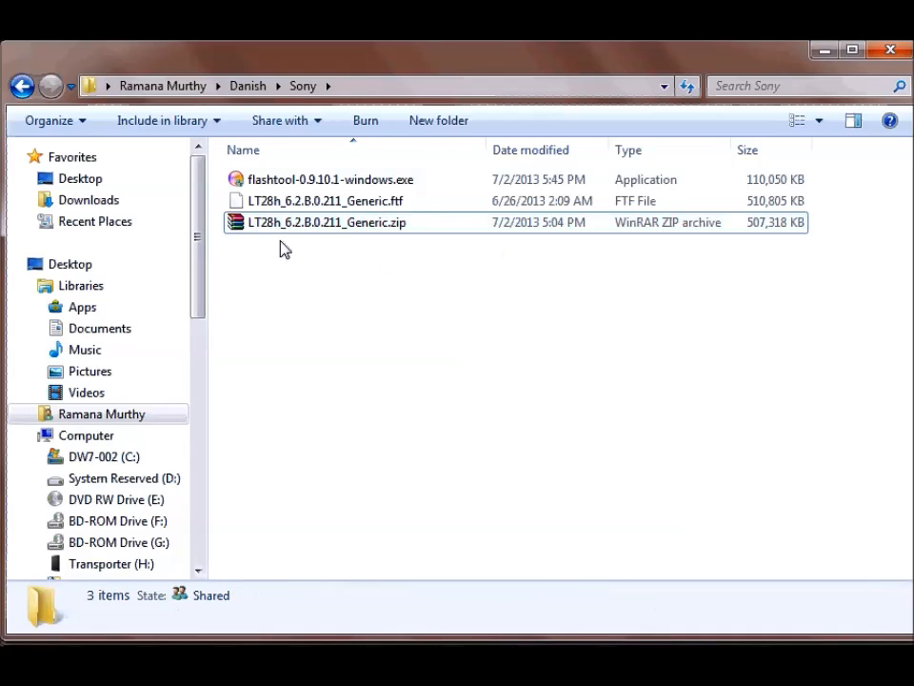
pyautogui.click(323, 221)
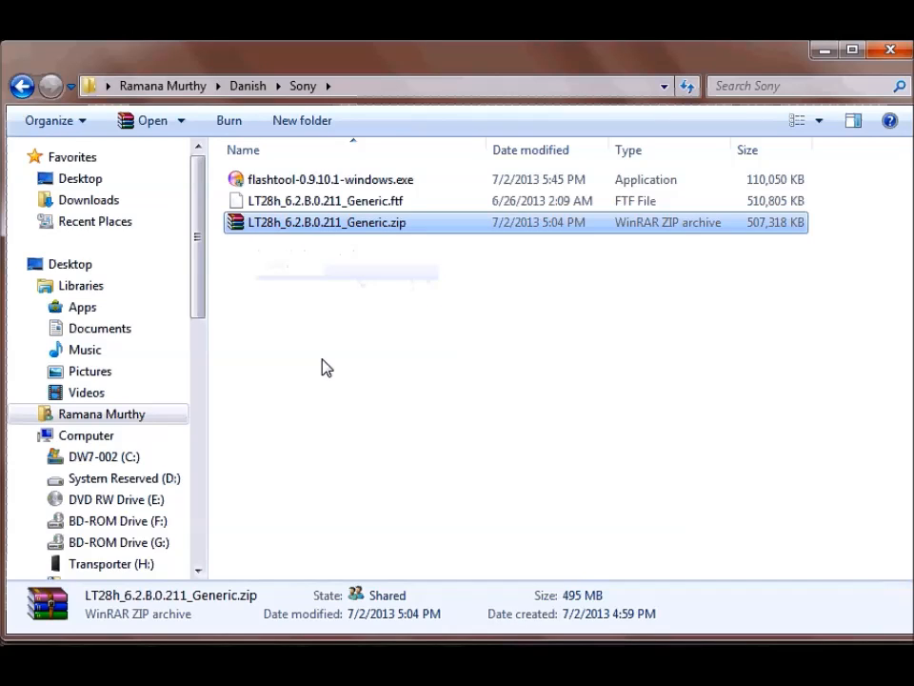
pyautogui.moveTo(320, 229)
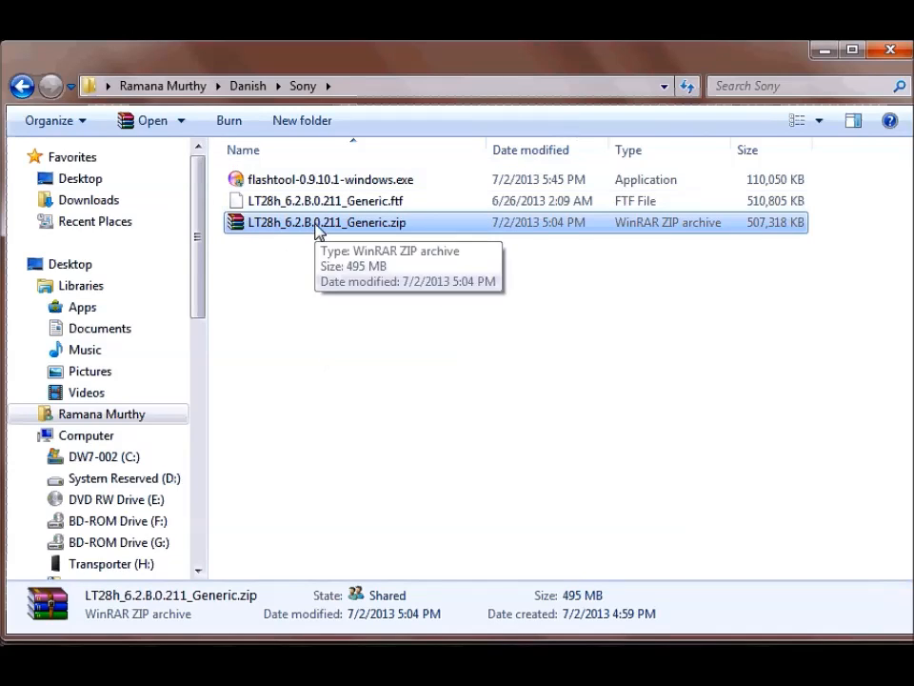
pyautogui.rightClick(328, 221)
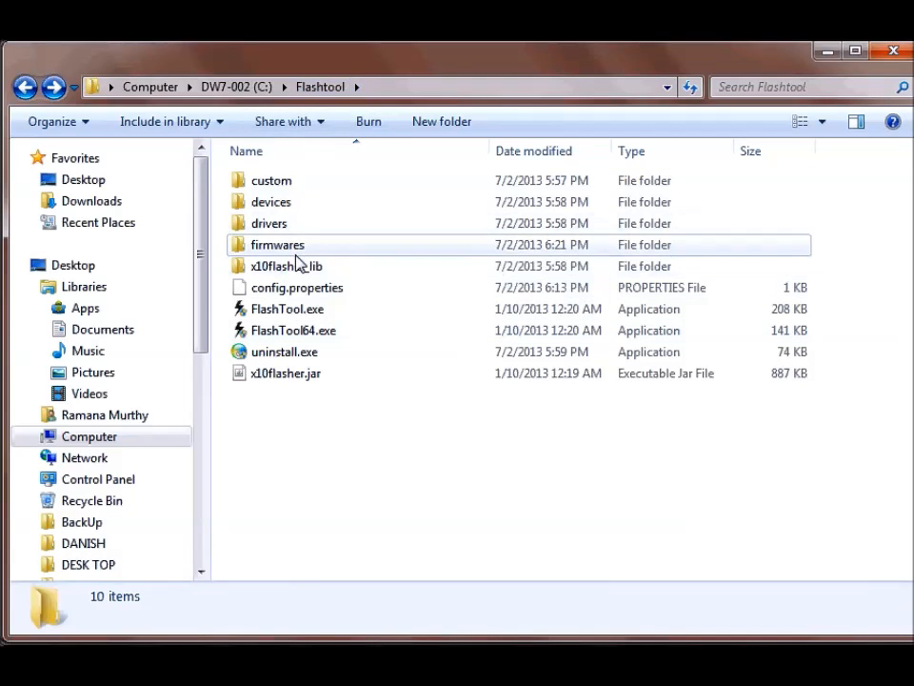
# Check the LT28h firmware in the firmwares folder, then launch FlashTool64.exe.
pyautogui.doubleClick(279, 244)
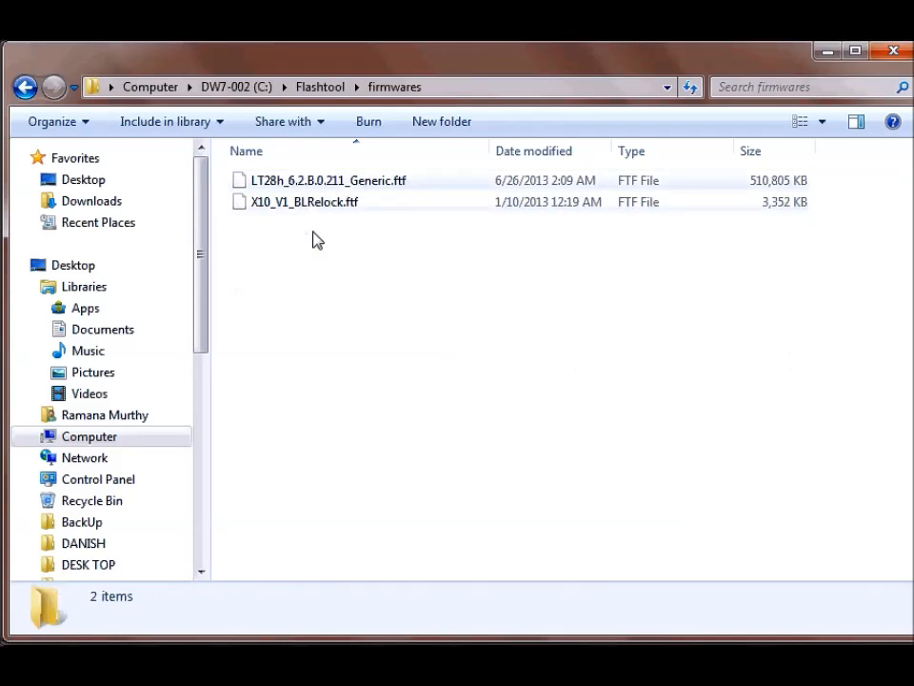
pyautogui.moveTo(312, 333)
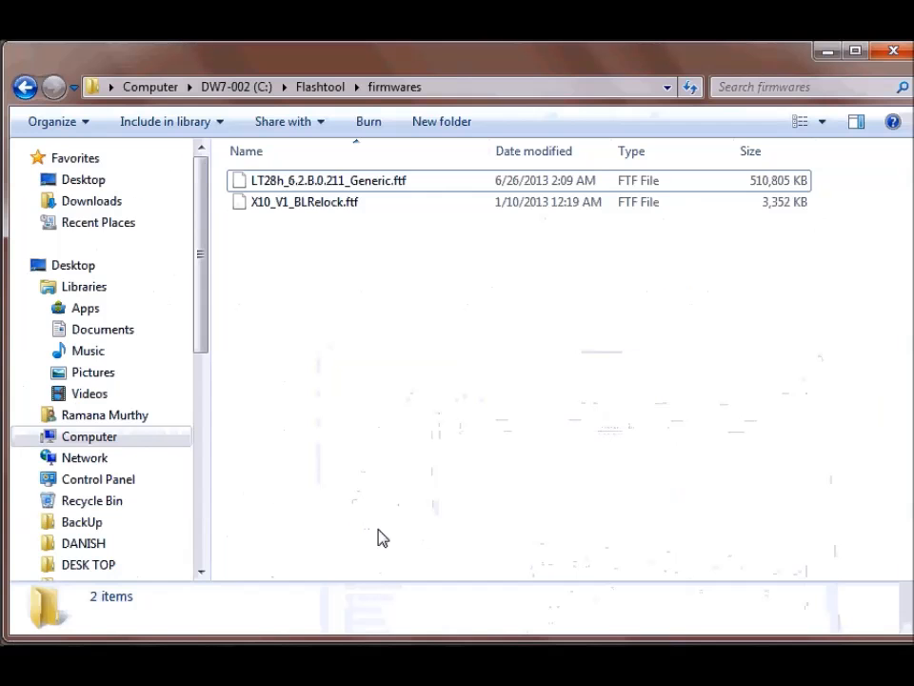
pyautogui.click(25, 87)
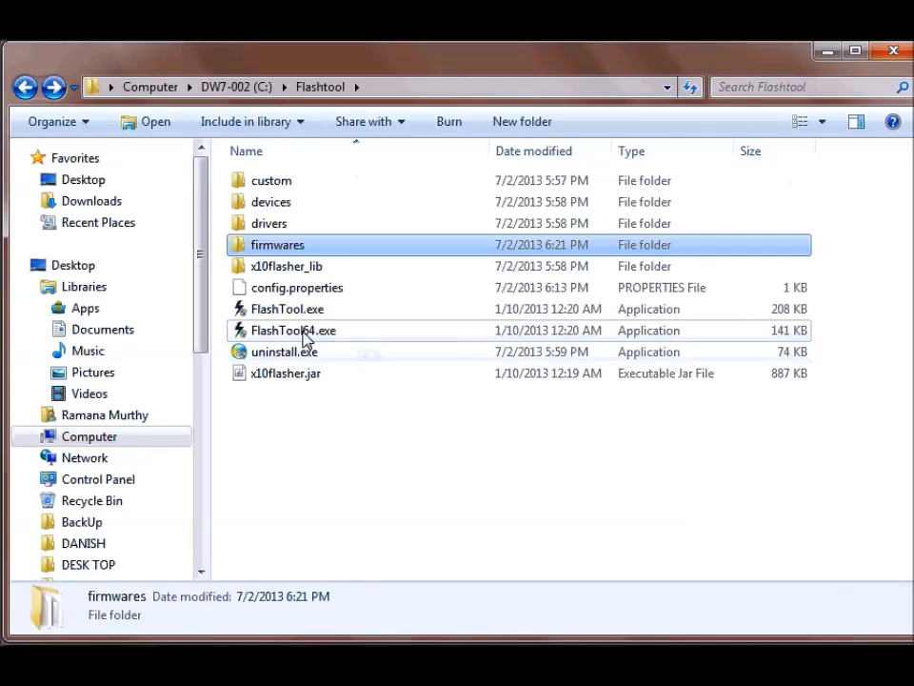
pyautogui.click(294, 331)
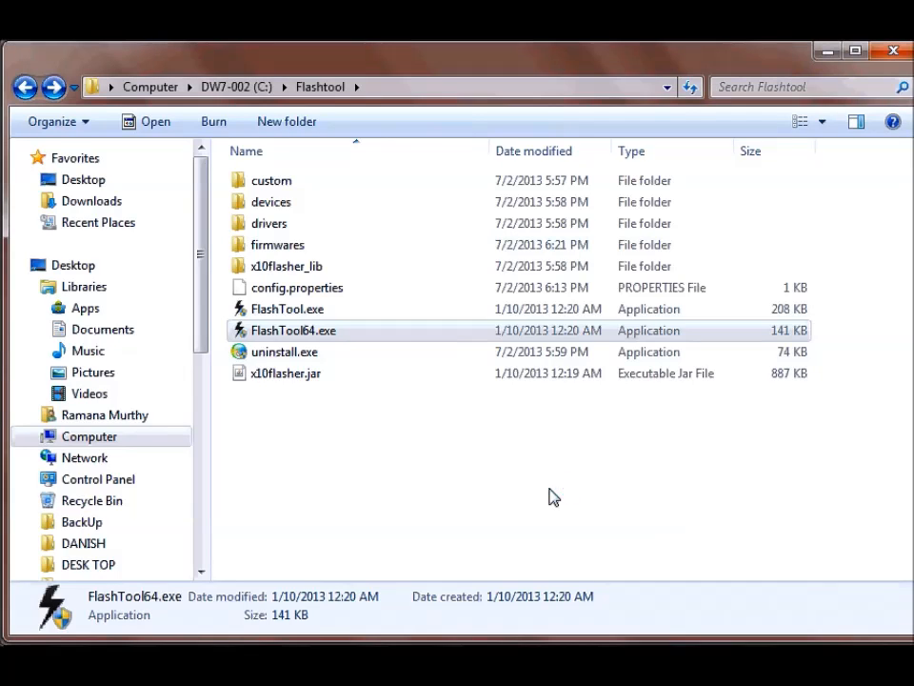
pyautogui.moveTo(476, 484)
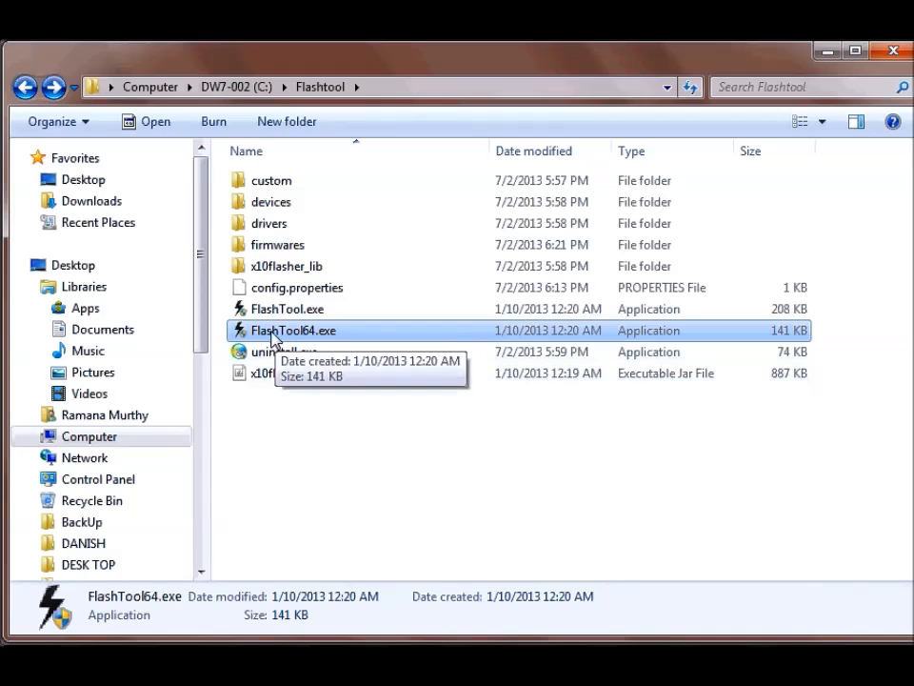
pyautogui.moveTo(423, 488)
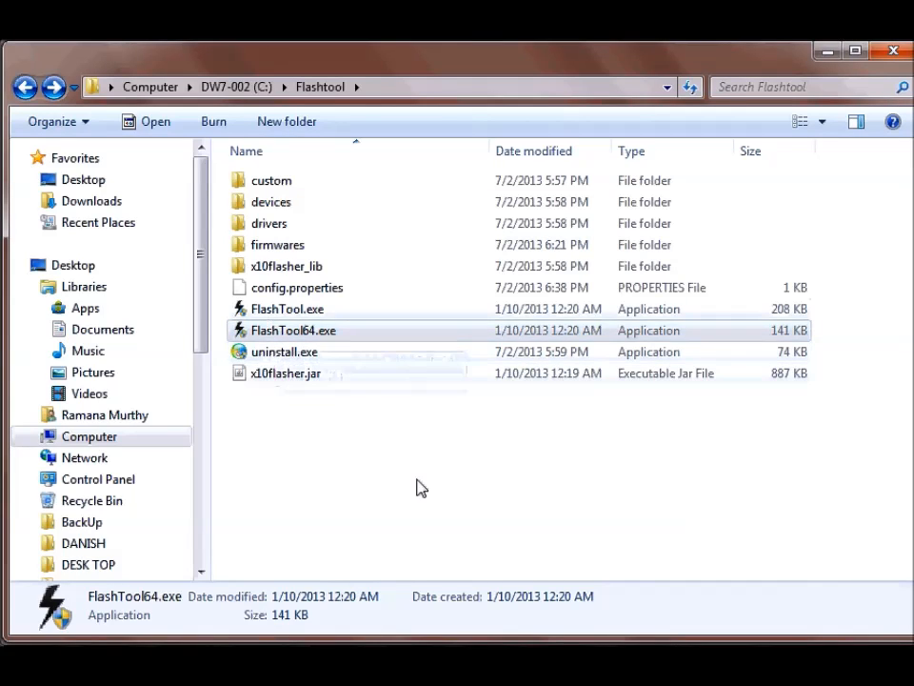
pyautogui.moveTo(682, 586)
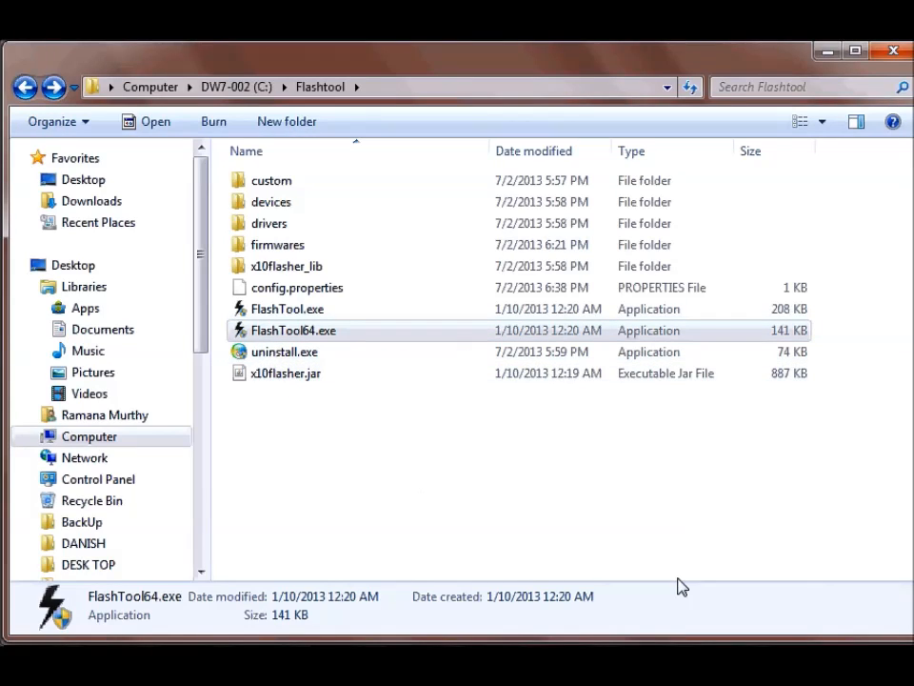
pyautogui.doubleClick(293, 332)
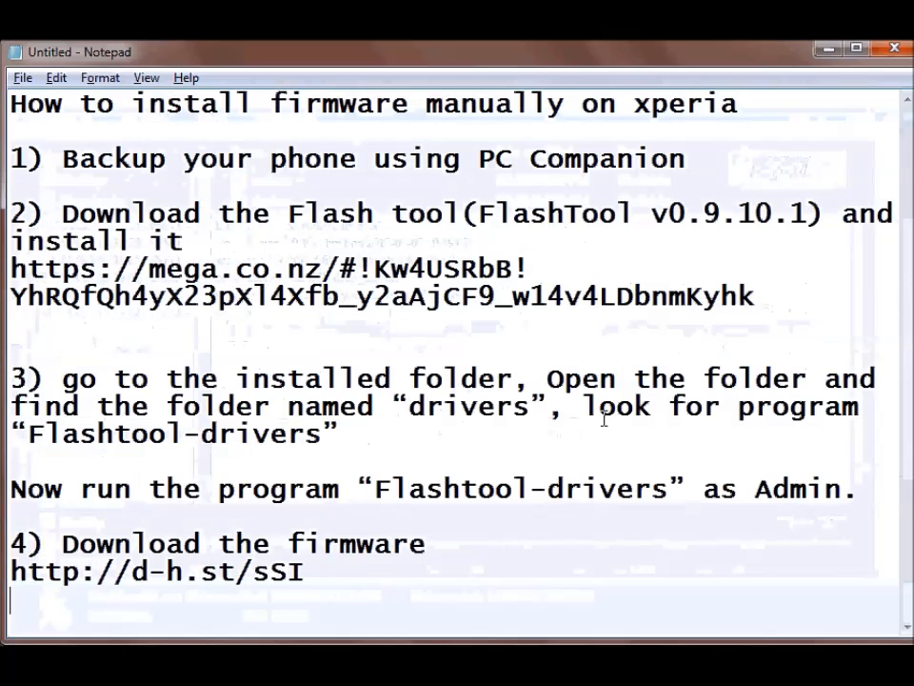
# Write the start of step 5: 'Settings > developer options >'.
pyautogui.scroll(-3)
pyautogui.write('5) Settin')
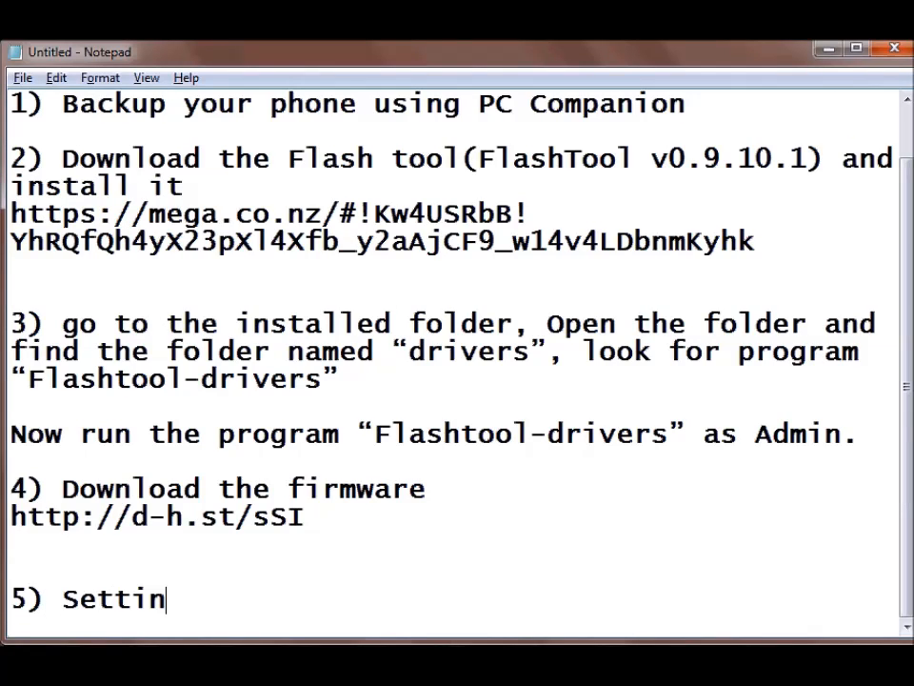
pyautogui.write('gs')
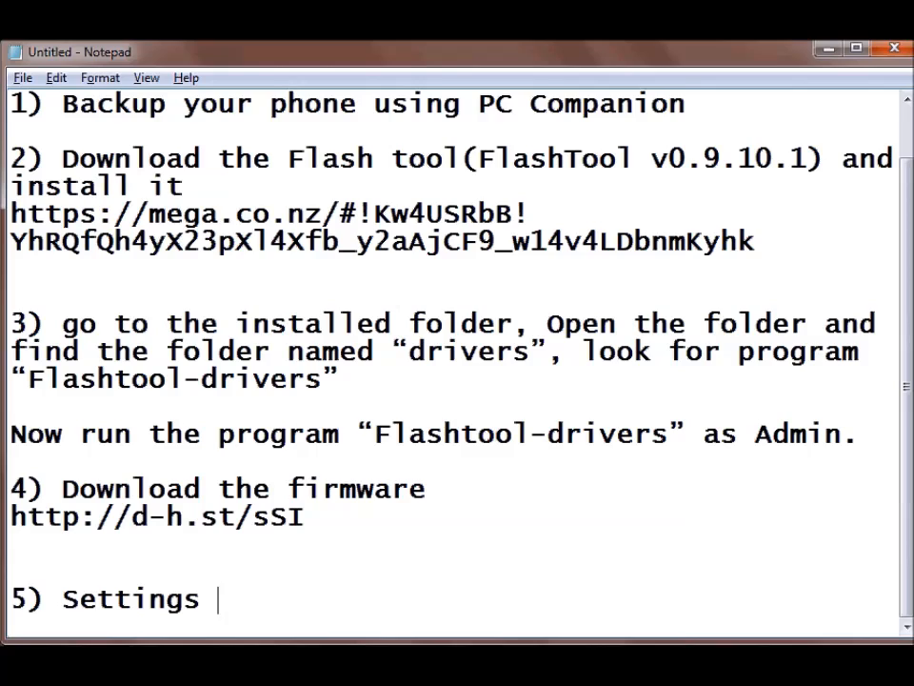
pyautogui.write('> devel')
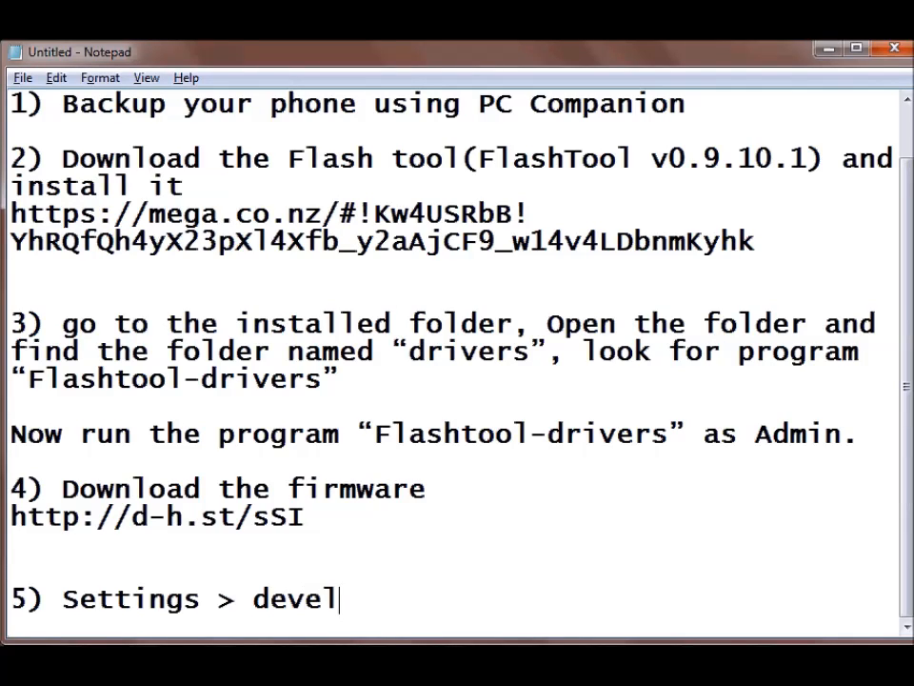
pyautogui.write('oper op')
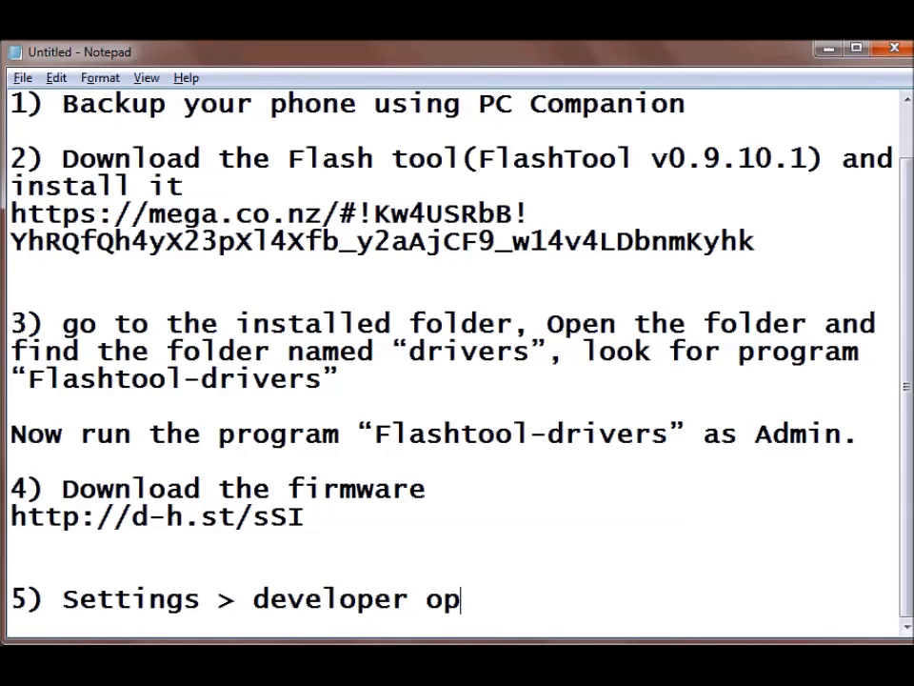
pyautogui.write('tions >')
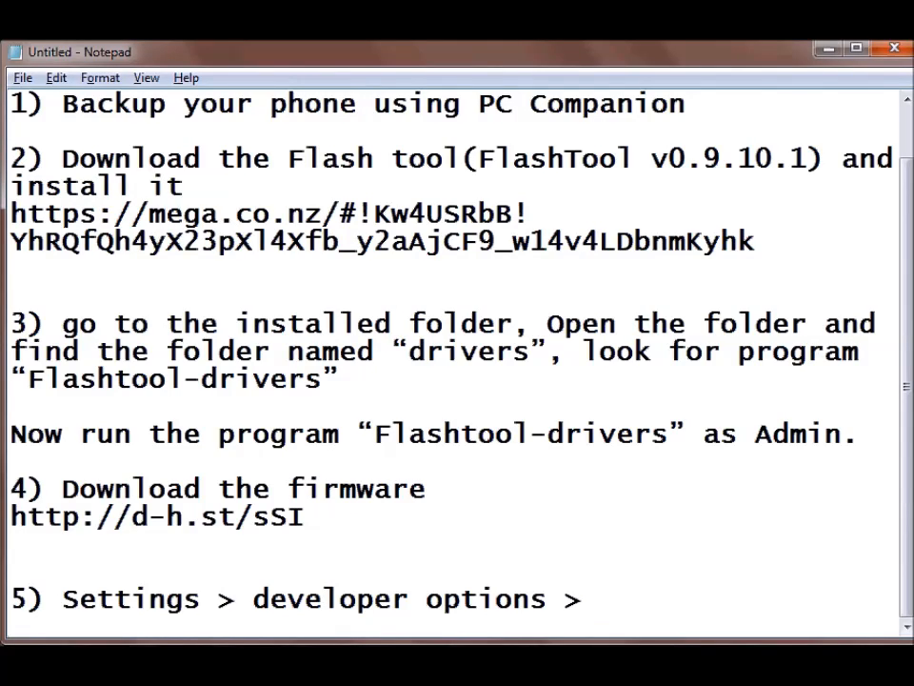
# Finish step 5 with 'settings > security > unknown sources'.
pyautogui.scroll(-3)
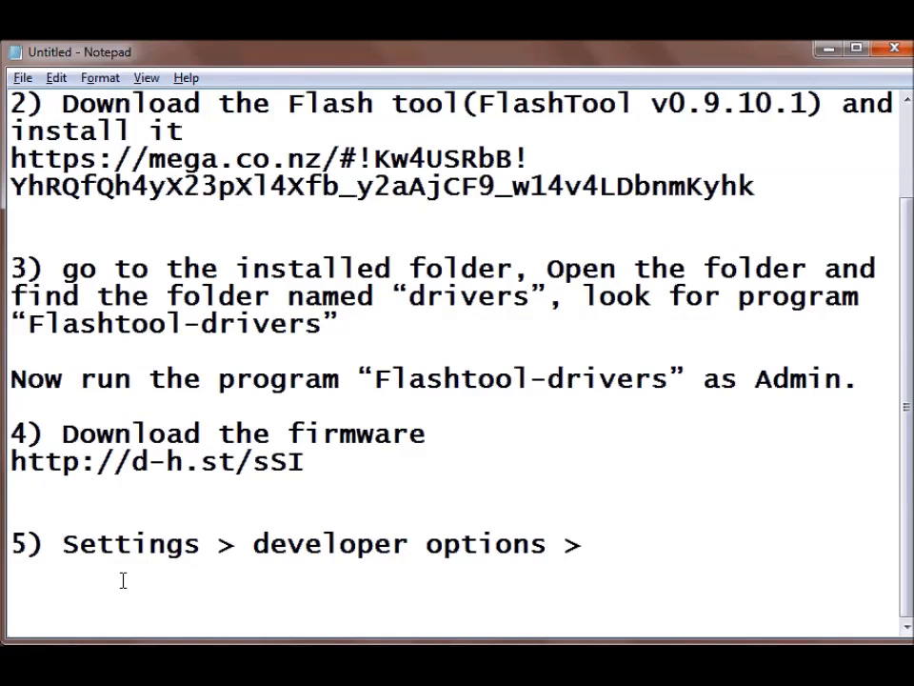
pyautogui.write('setti')
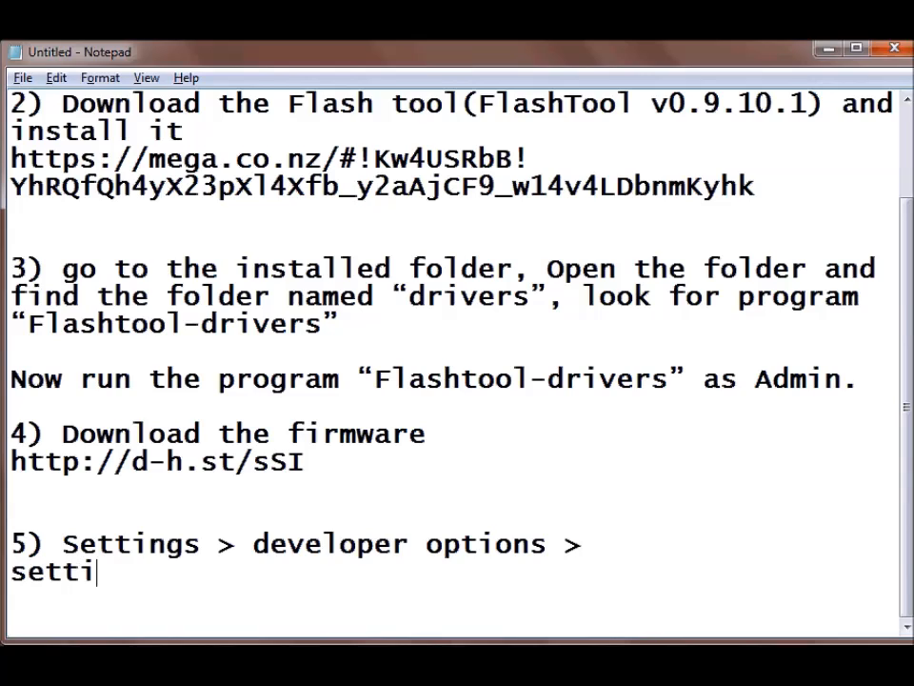
pyautogui.write('ngs')
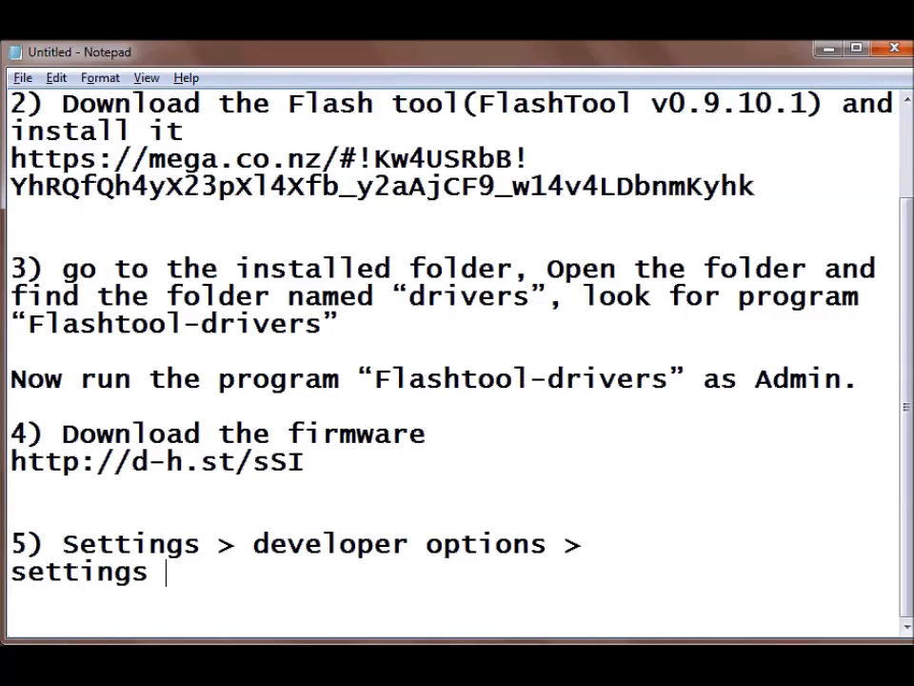
pyautogui.write('> seci')
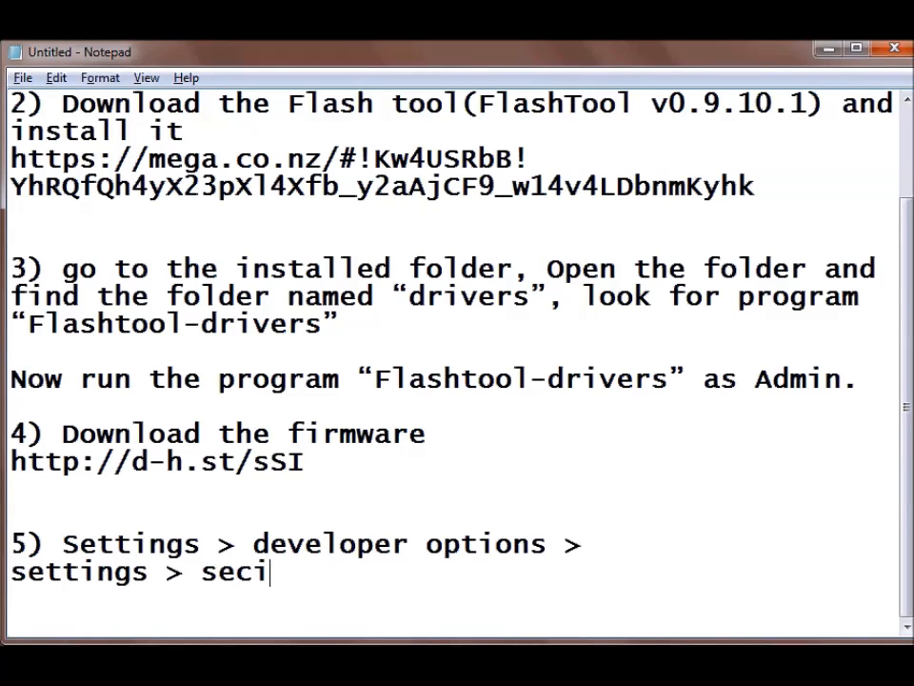
pyautogui.write('u')
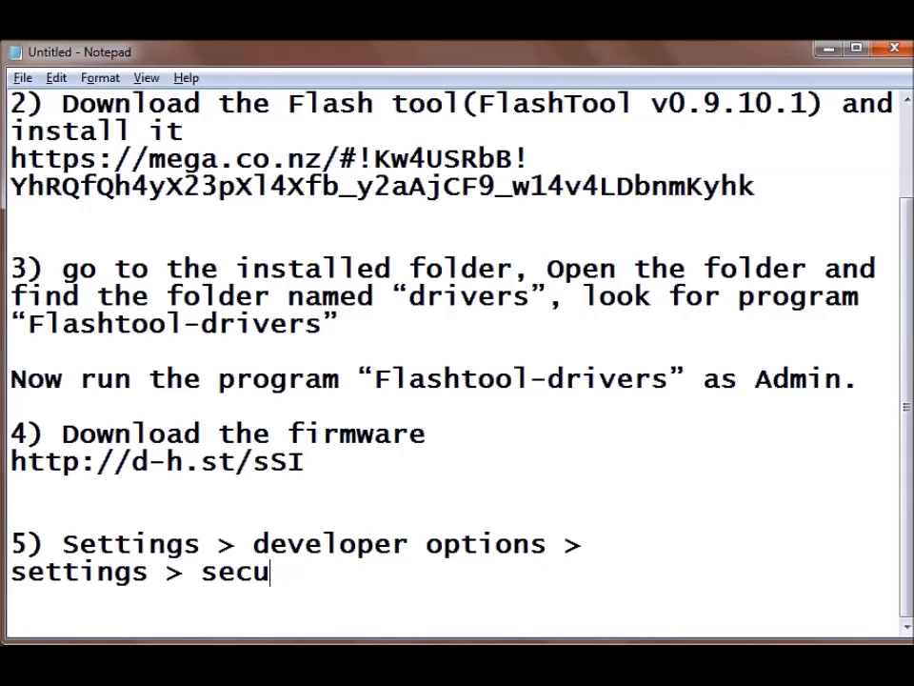
pyautogui.write('rity > u')
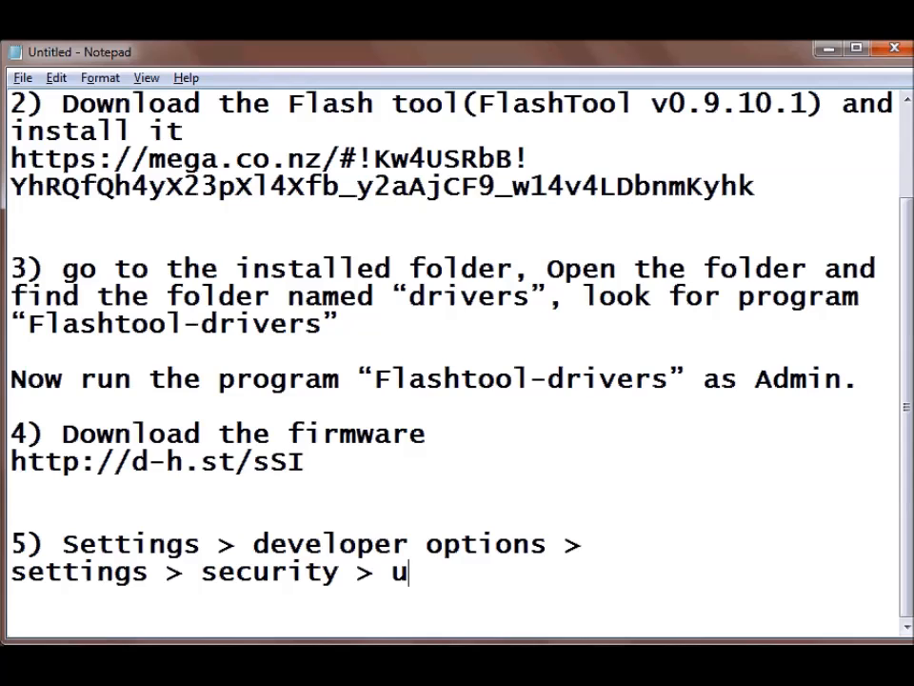
pyautogui.press('Backspace')
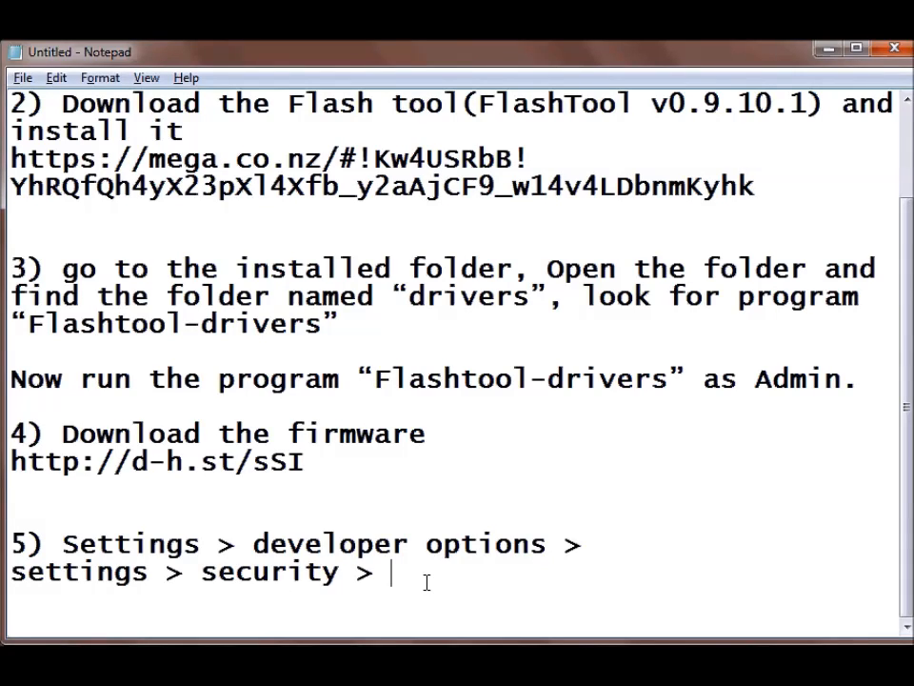
pyautogui.write('unknow')
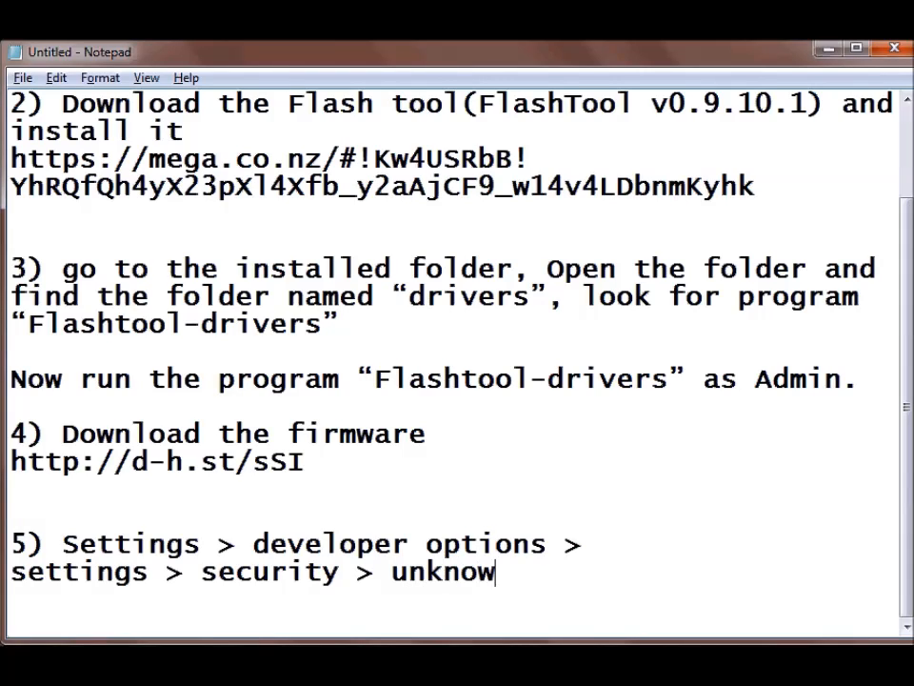
pyautogui.write('n source')
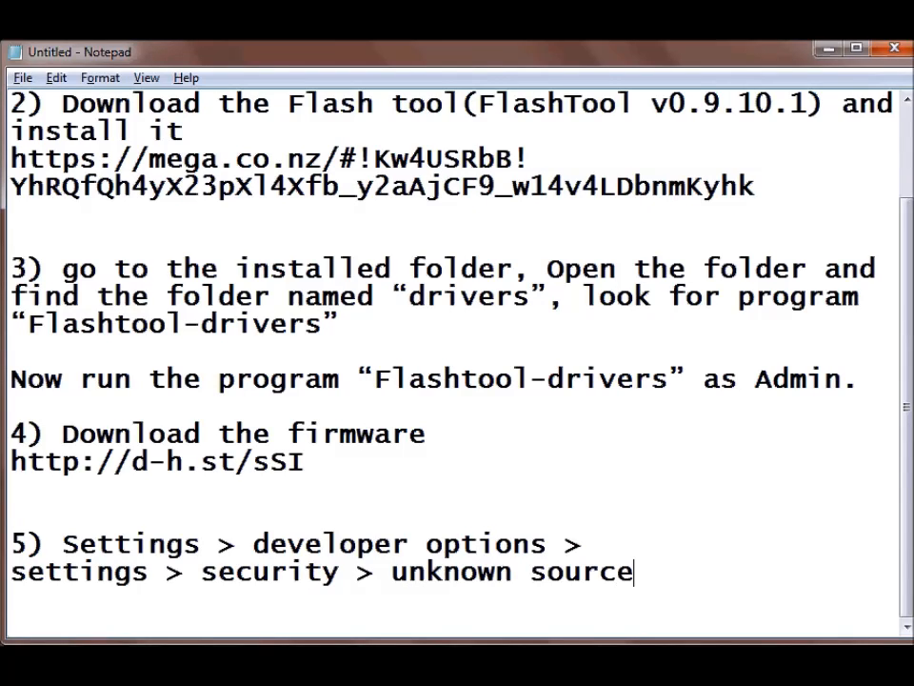
pyautogui.write('s')
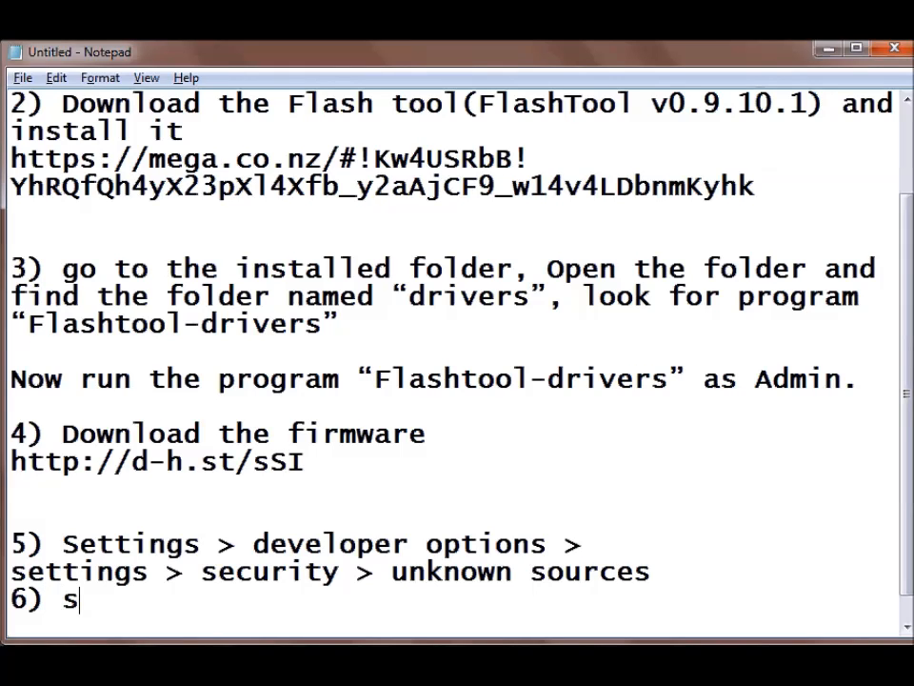
# Complete step 6 as 'switch off your phone'.
pyautogui.write('witc')
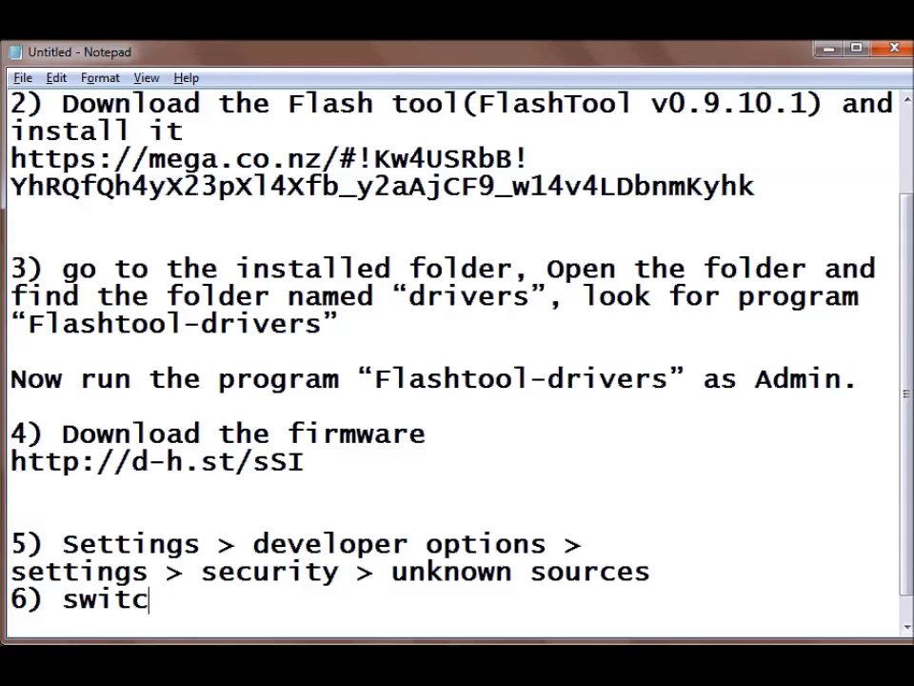
pyautogui.write('h off')
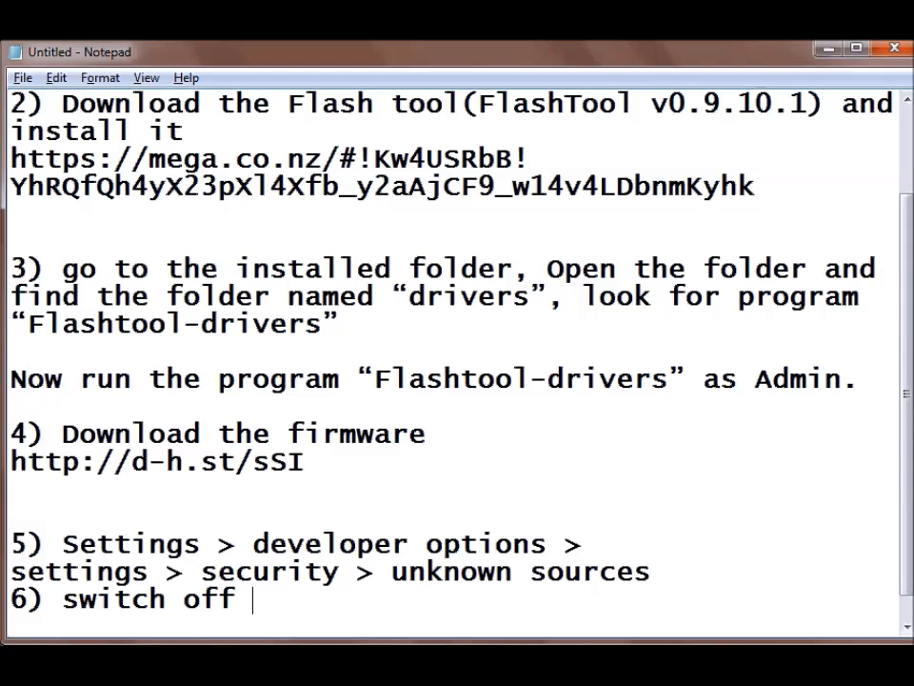
pyautogui.write('your pho')
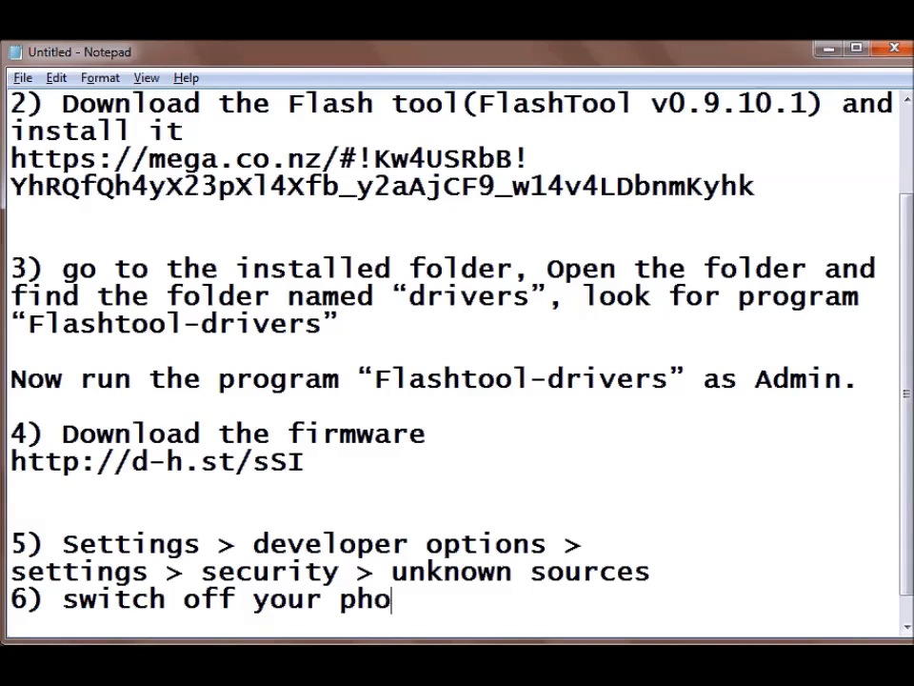
pyautogui.write('ne')
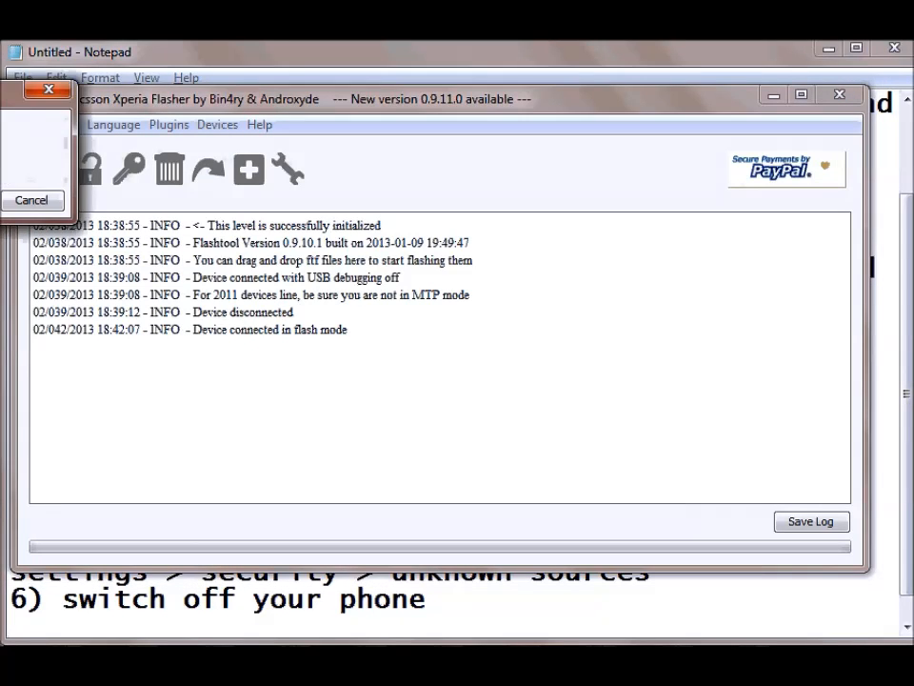
# Start flashing the connected phone and confirm Flashmode.
pyautogui.click(50, 168)
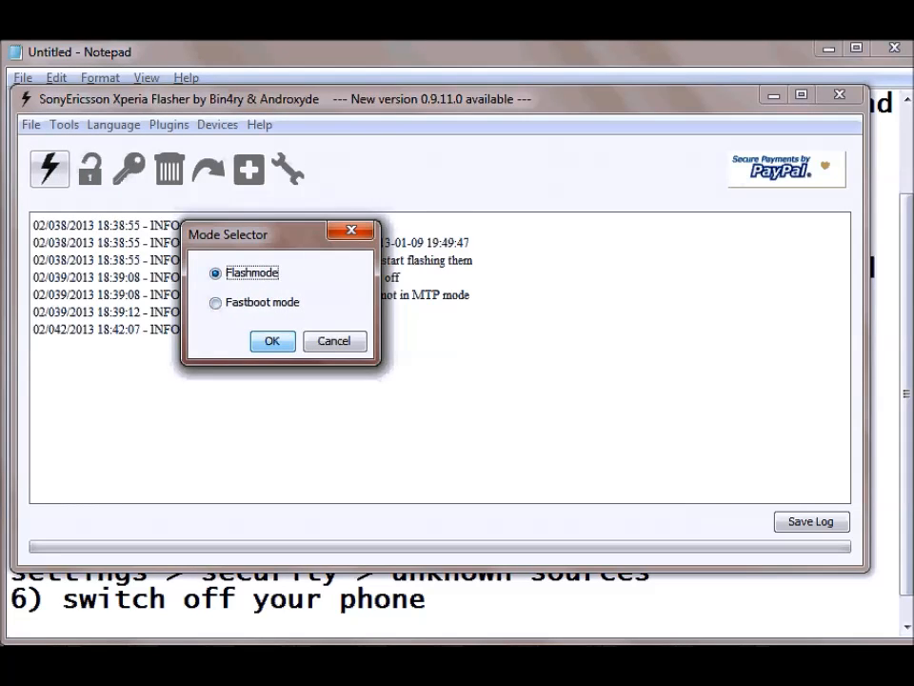
pyautogui.click(272, 341)
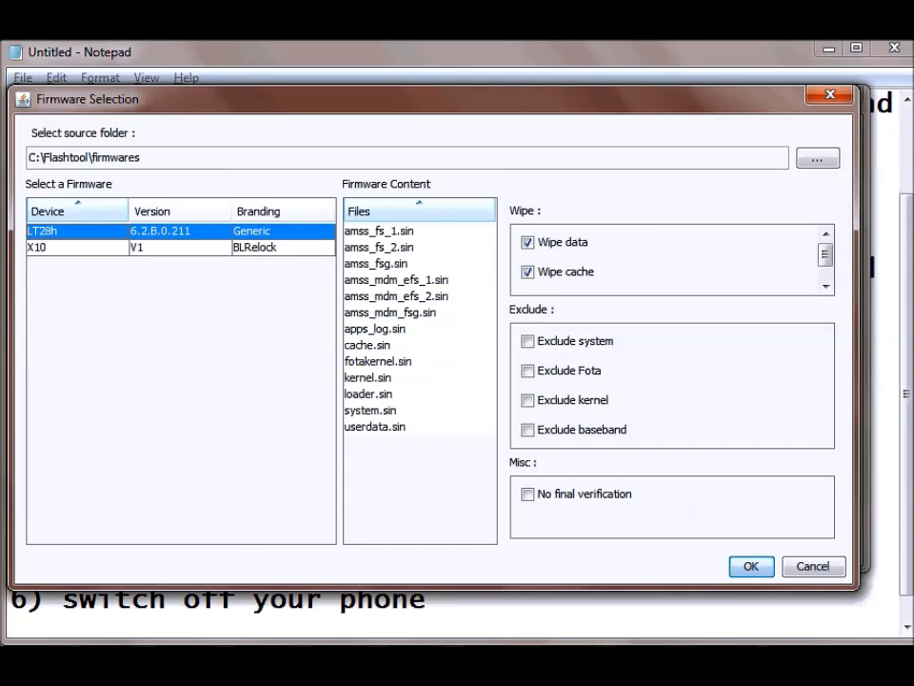
# Choose the LT28h Generic firmware with Wipe data off and Wipe cache on, and start the flash.
pyautogui.click(76, 248)
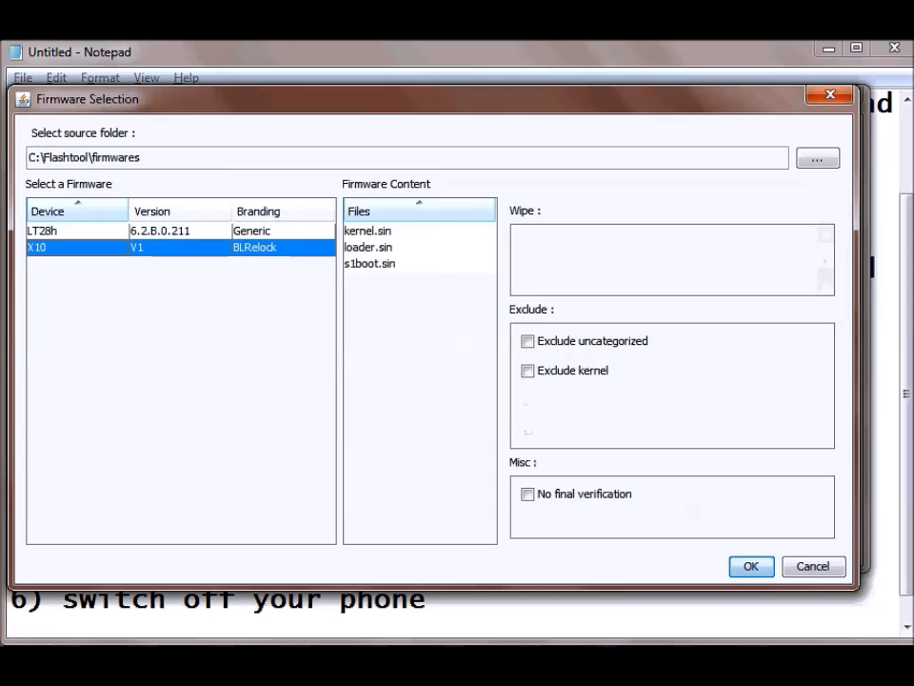
pyautogui.click(76, 230)
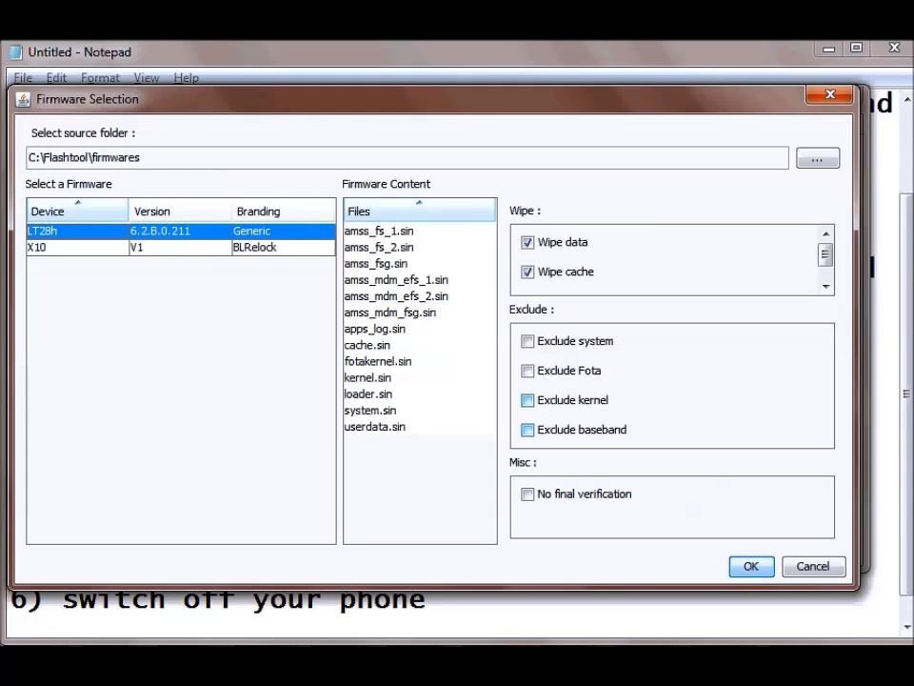
pyautogui.click(528, 242)
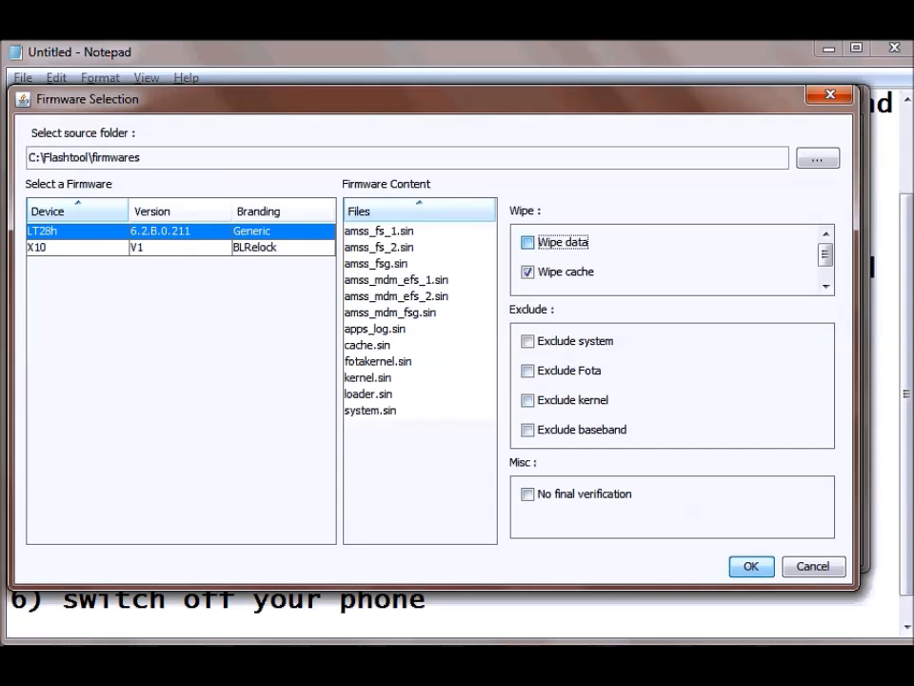
pyautogui.click(528, 242)
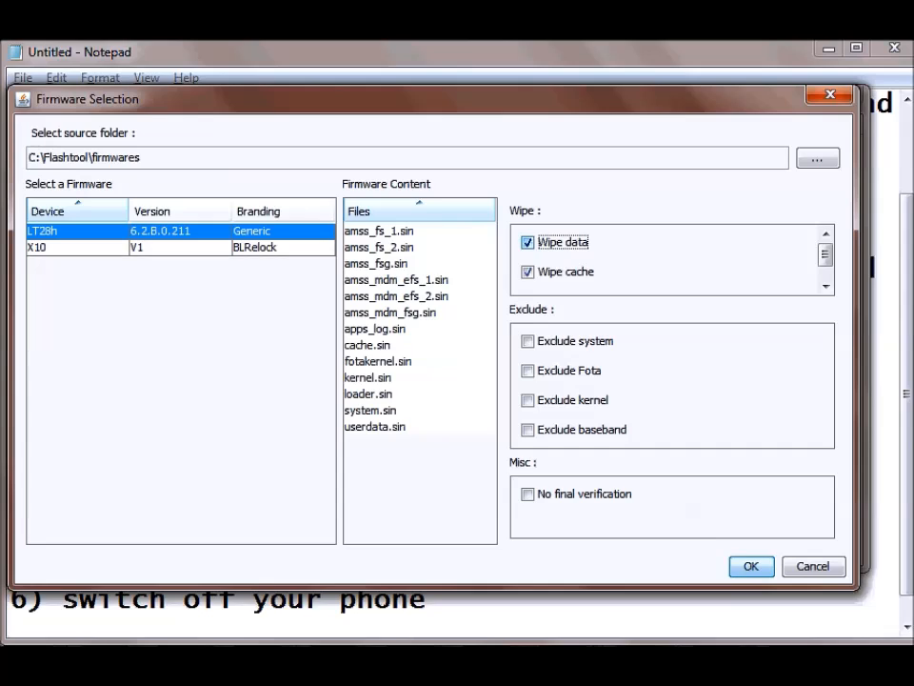
pyautogui.click(528, 242)
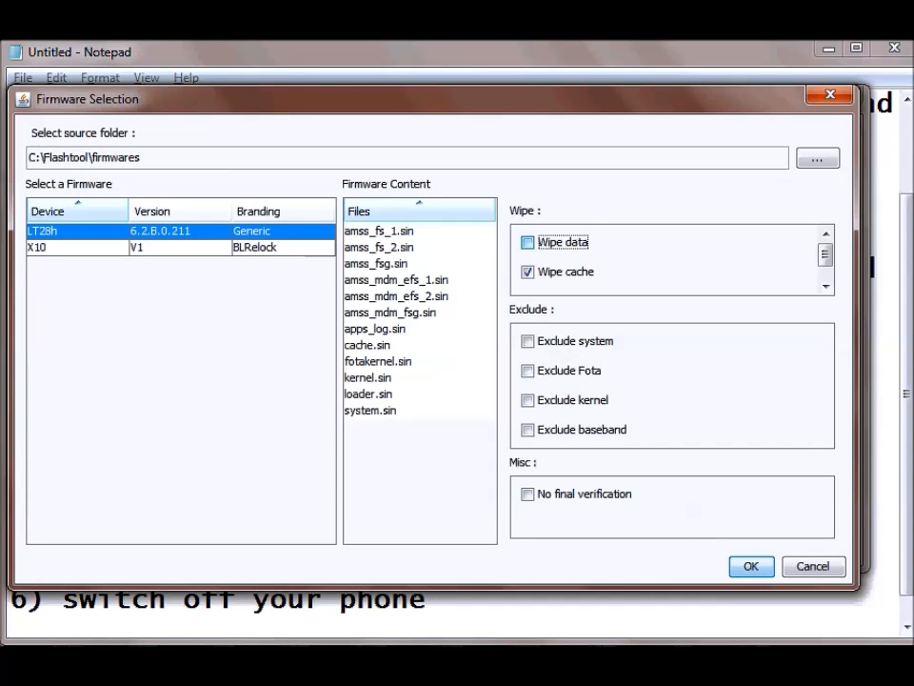
pyautogui.click(528, 242)
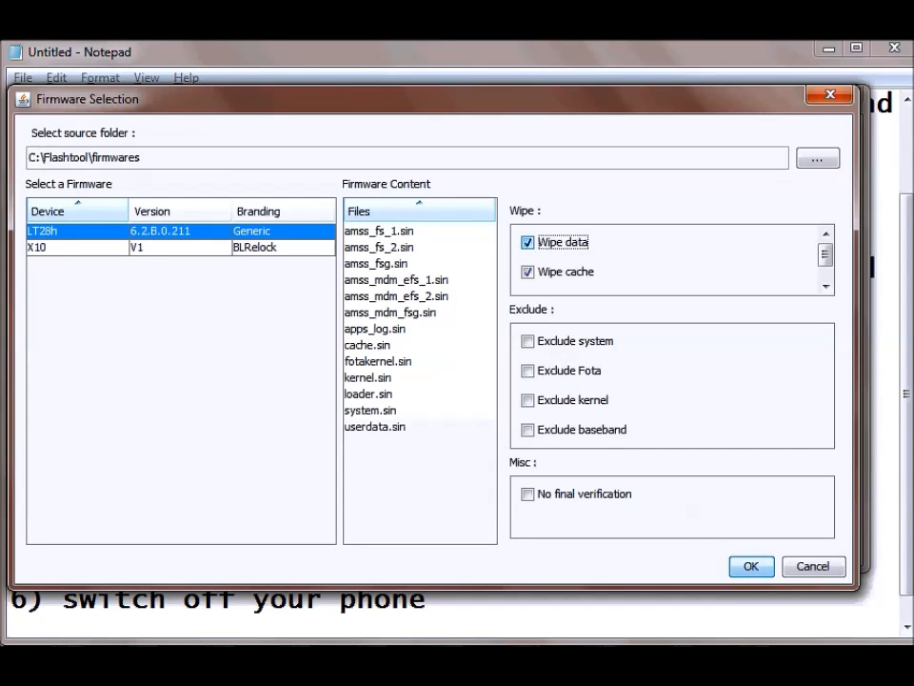
pyautogui.click(527, 242)
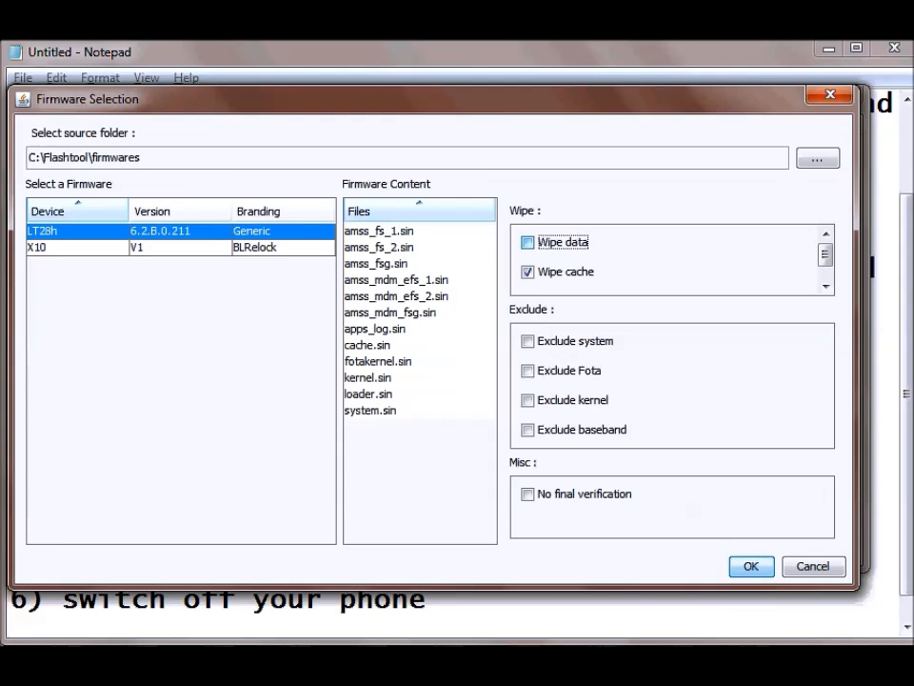
pyautogui.click(527, 242)
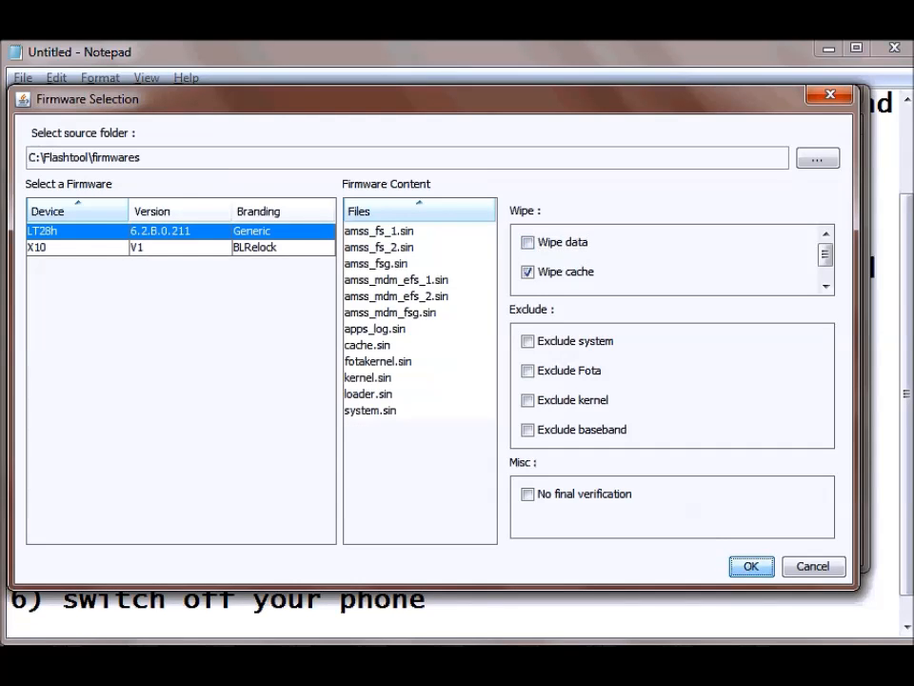
pyautogui.click(751, 566)
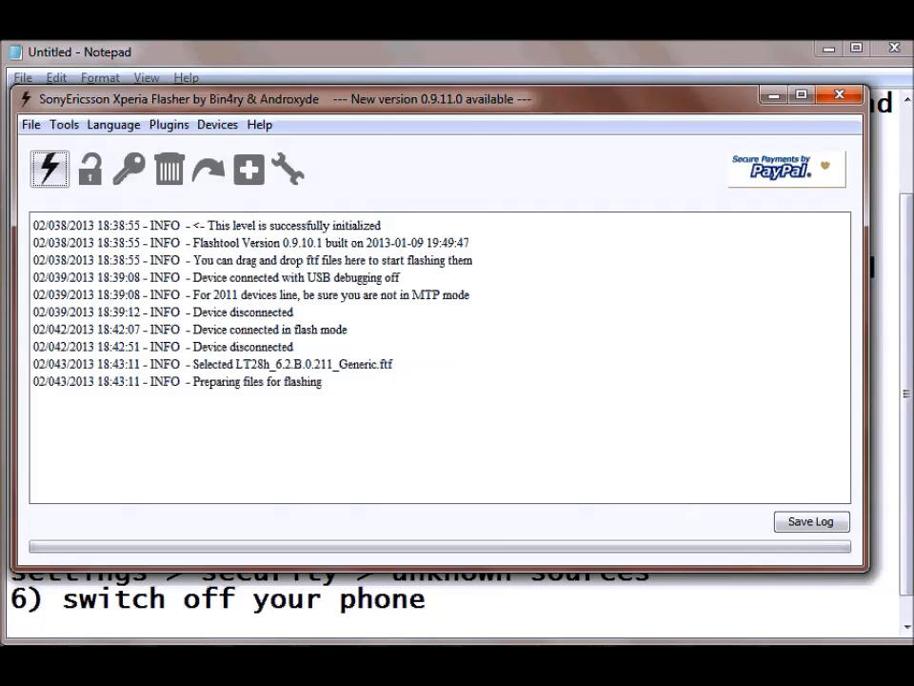
# Let Flashtool prepare the LT28h Generic ftf files for flashing.
pyautogui.click(50, 167)
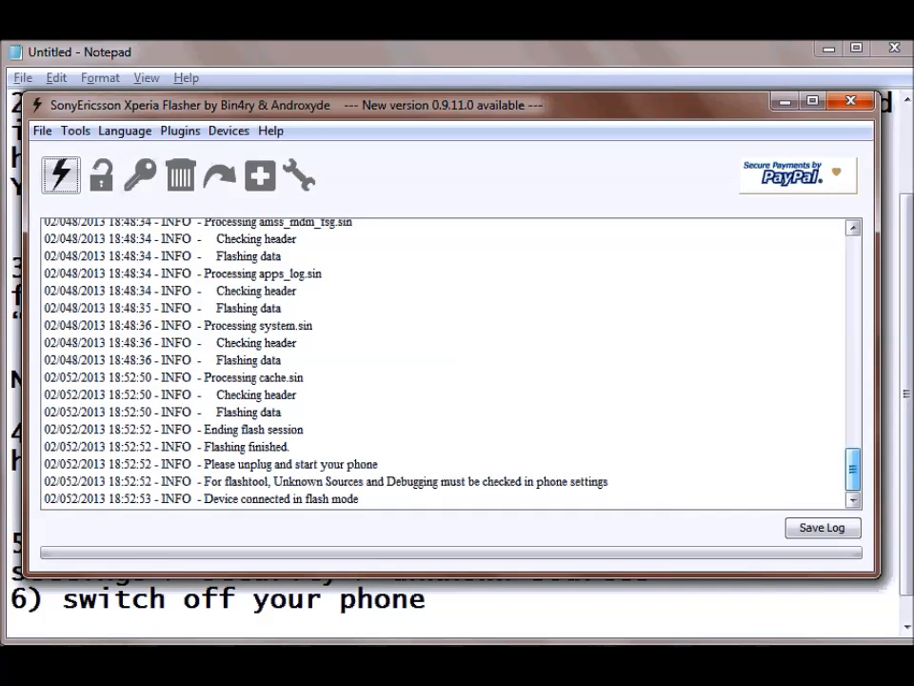
# Follow the Flashtool log until it reports flashing finished and asks to unplug the phone.
pyautogui.scroll(-3)
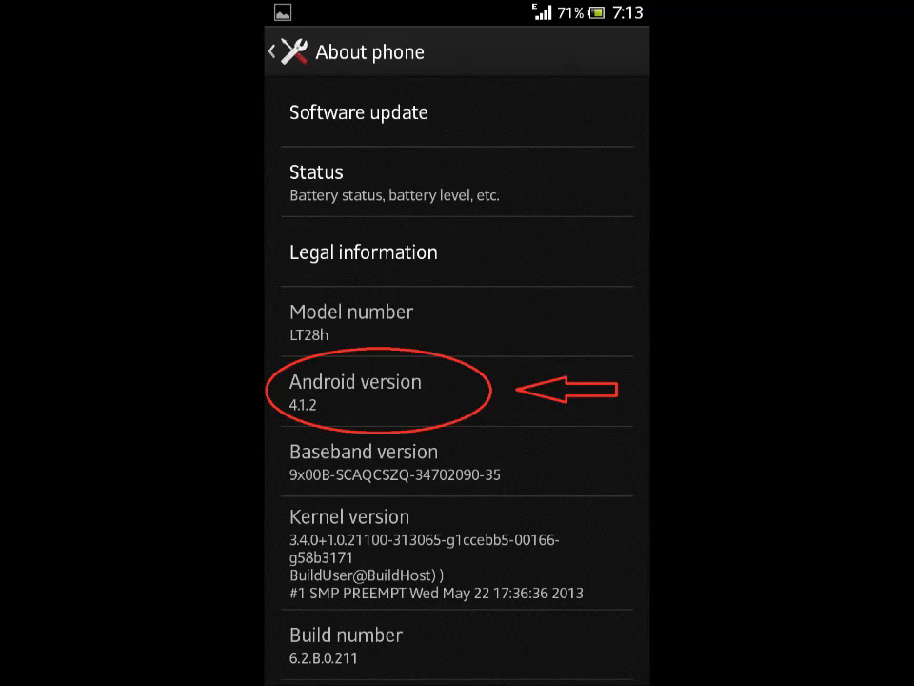
# Close the finished Flashtool window to return to the Notepad guide.
pyautogui.click(355, 391)
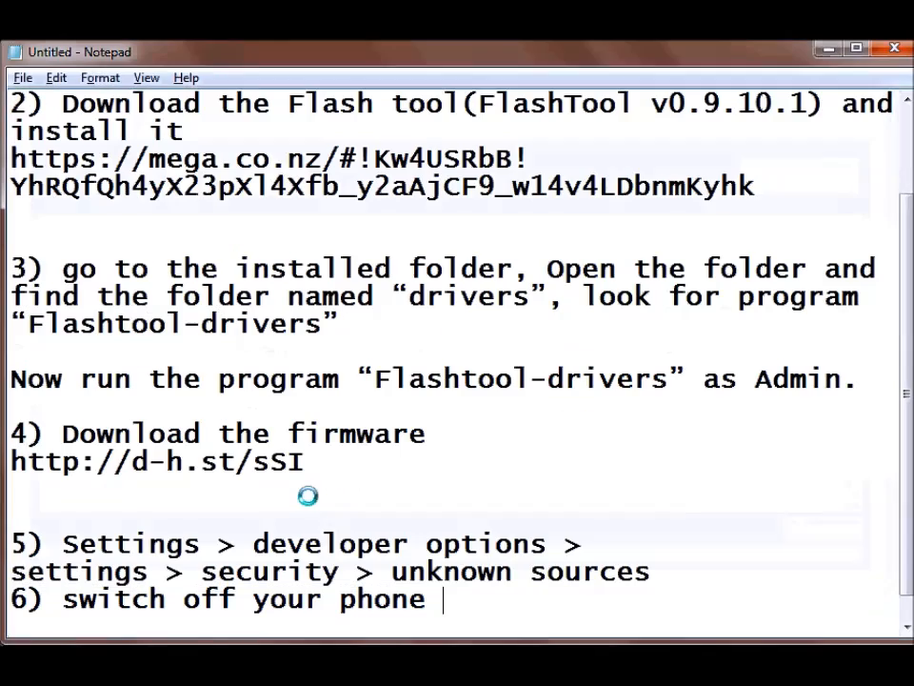
pyautogui.scroll(-3)
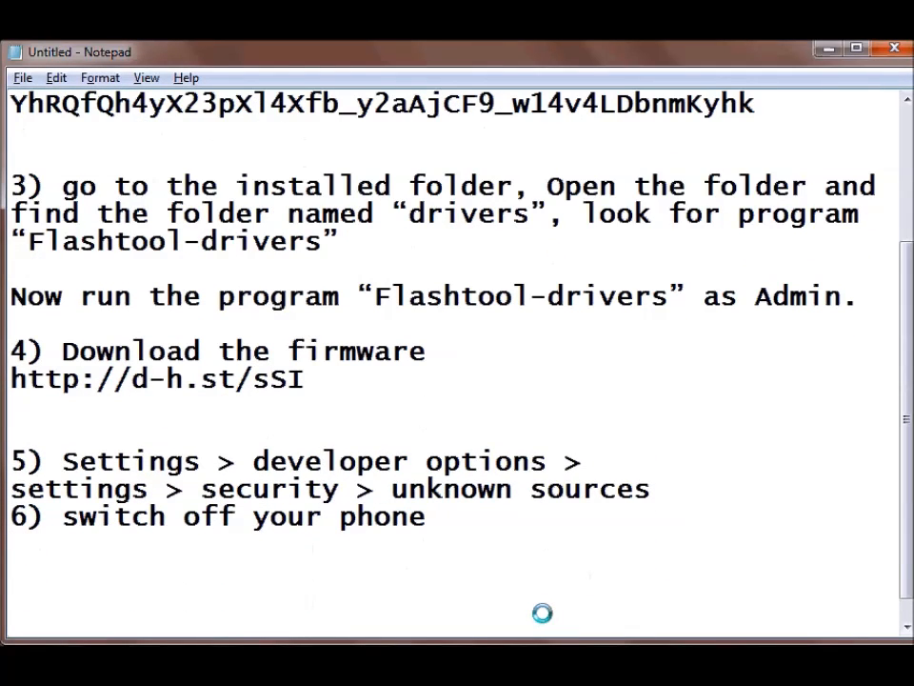
pyautogui.write('www.')
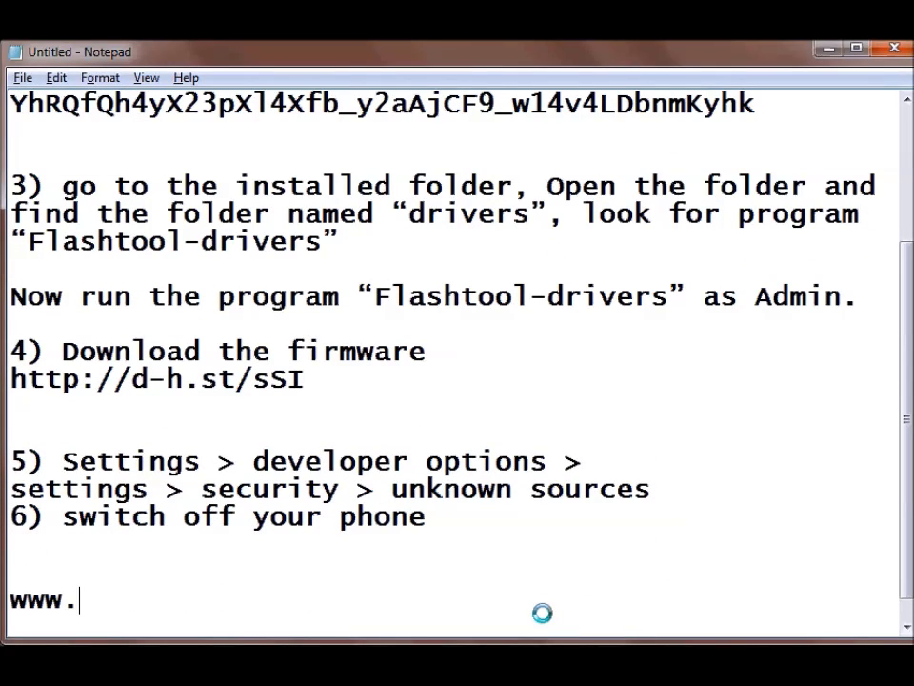
pyautogui.write('tech')
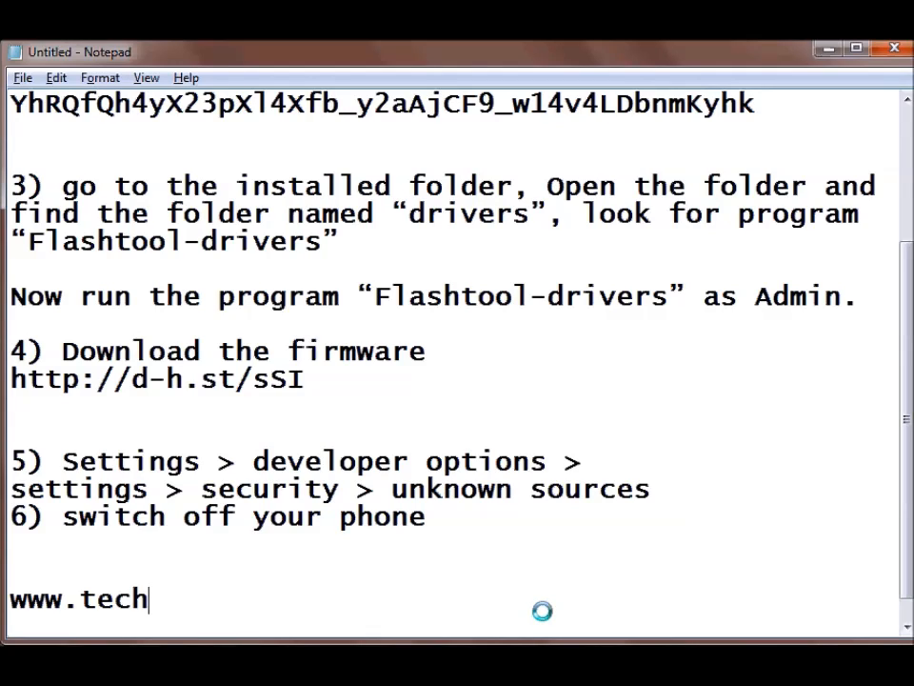
pyautogui.write('nologylair')
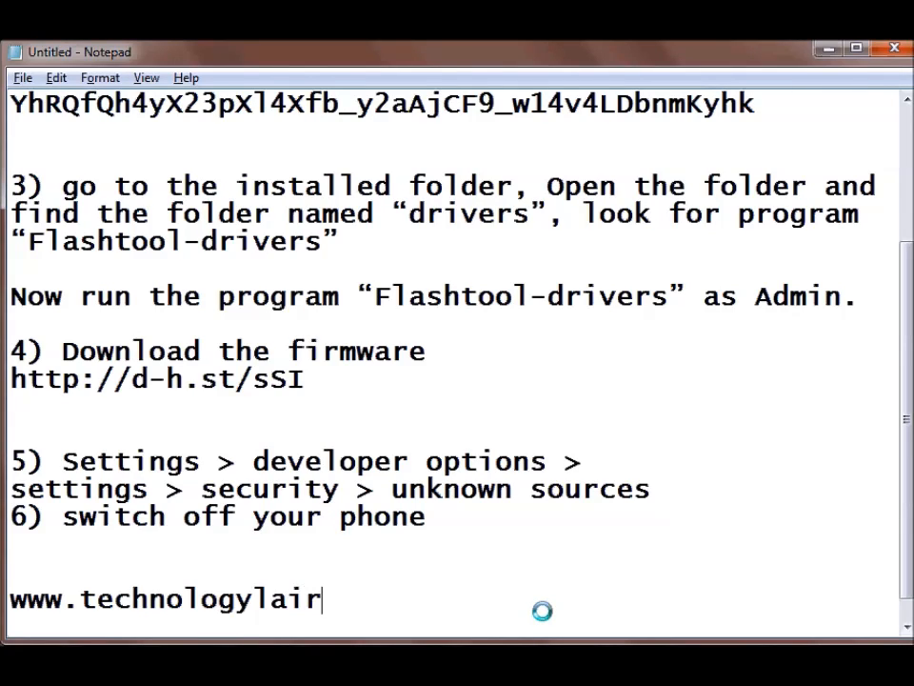
pyautogui.write('.org')
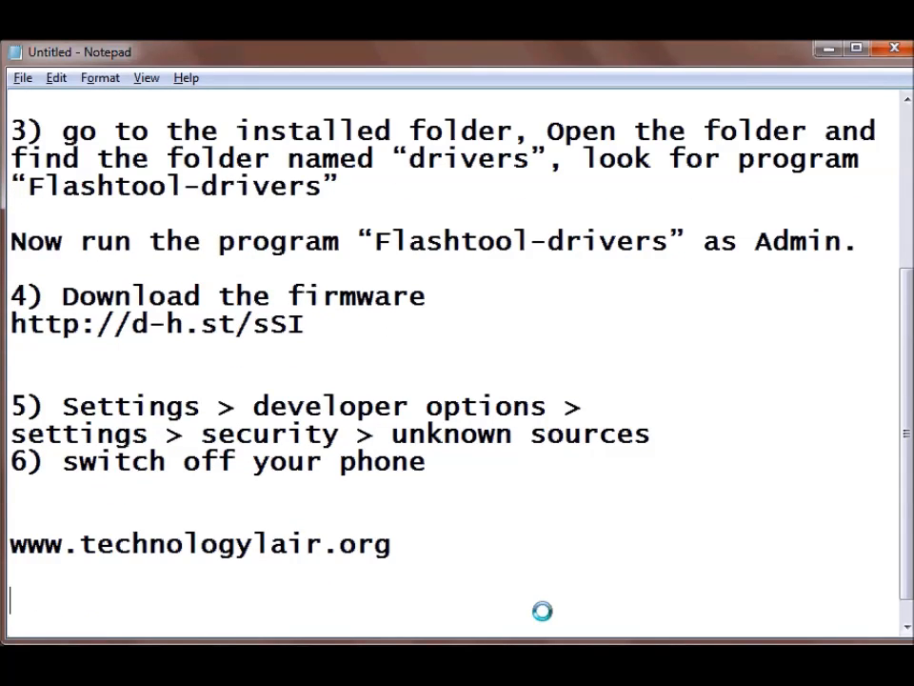
pyautogui.write('www')
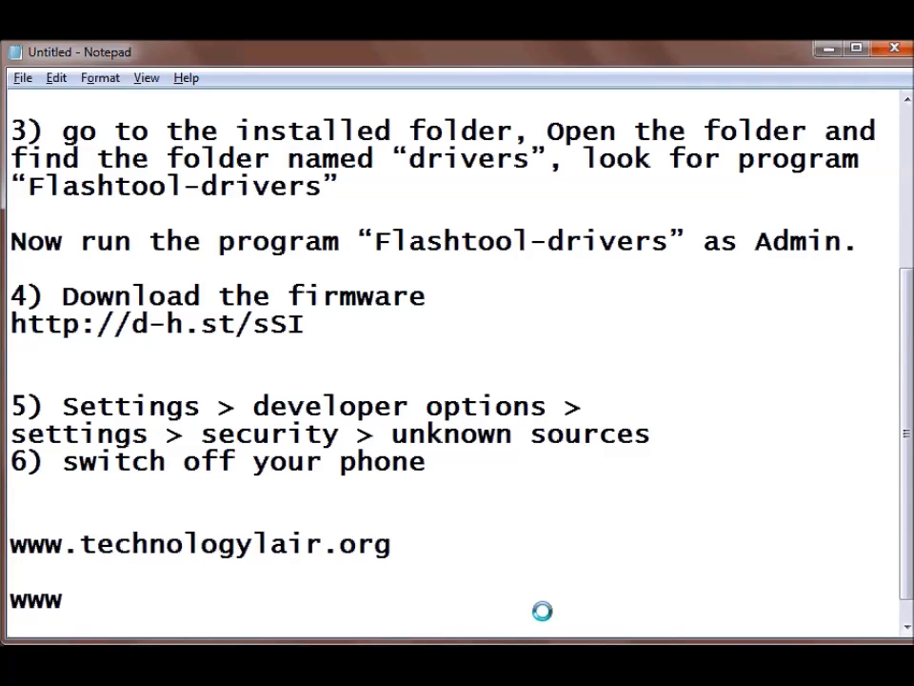
pyautogui.write('.youtube')
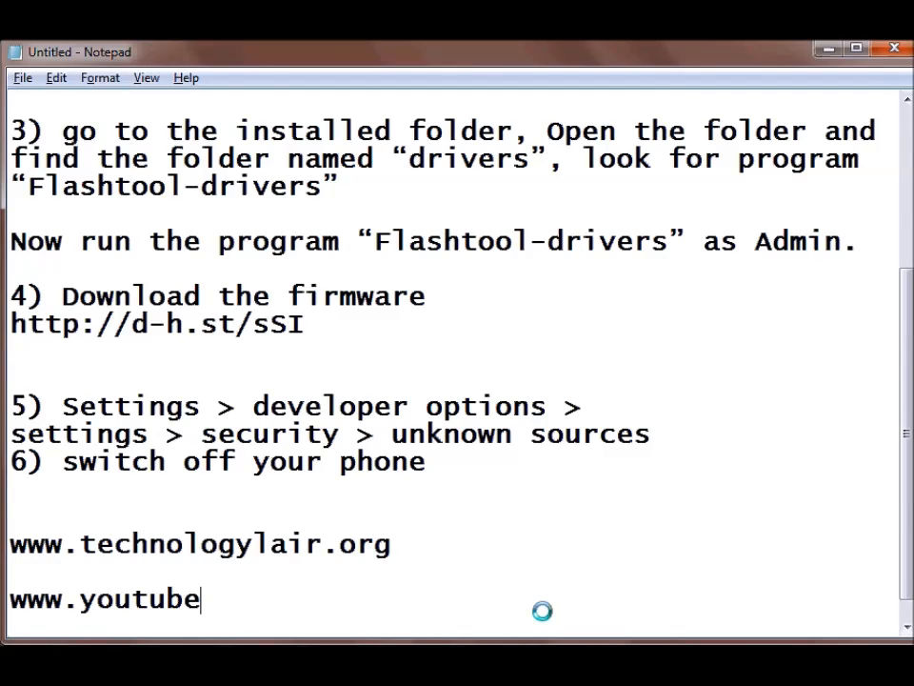
pyautogui.write('.com/tech')
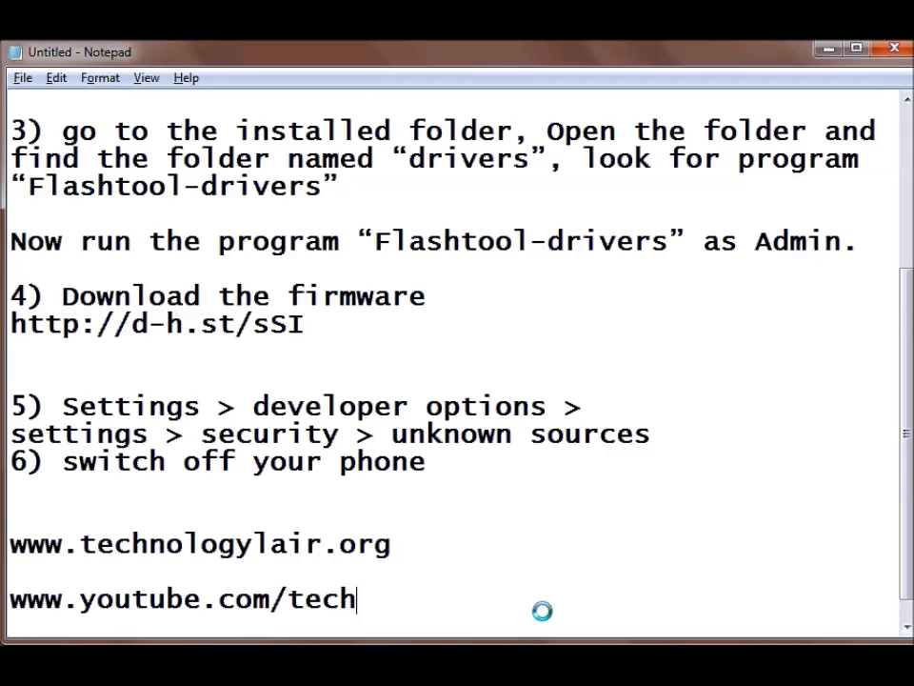
pyautogui.write('nologyl')
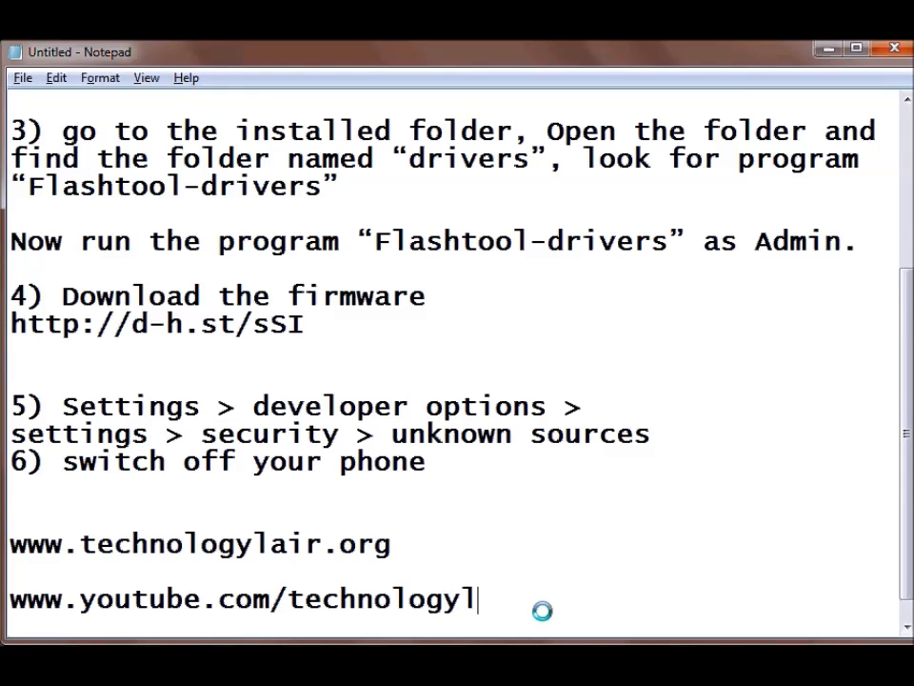